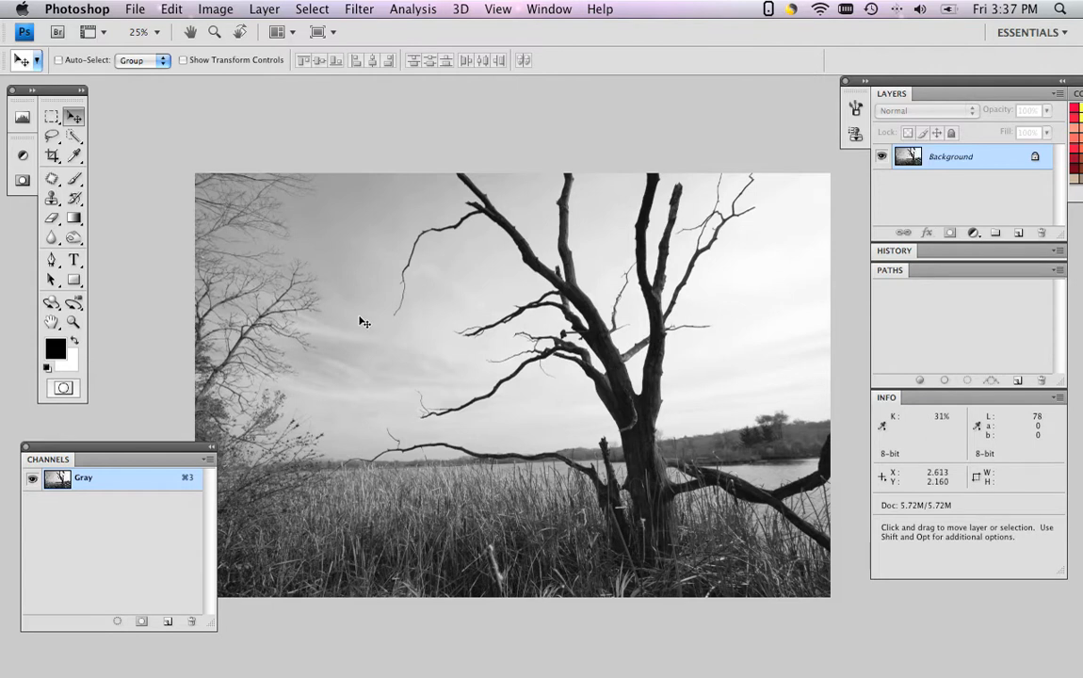
{"action": "mouse_move", "coordinate": [136, 448]}
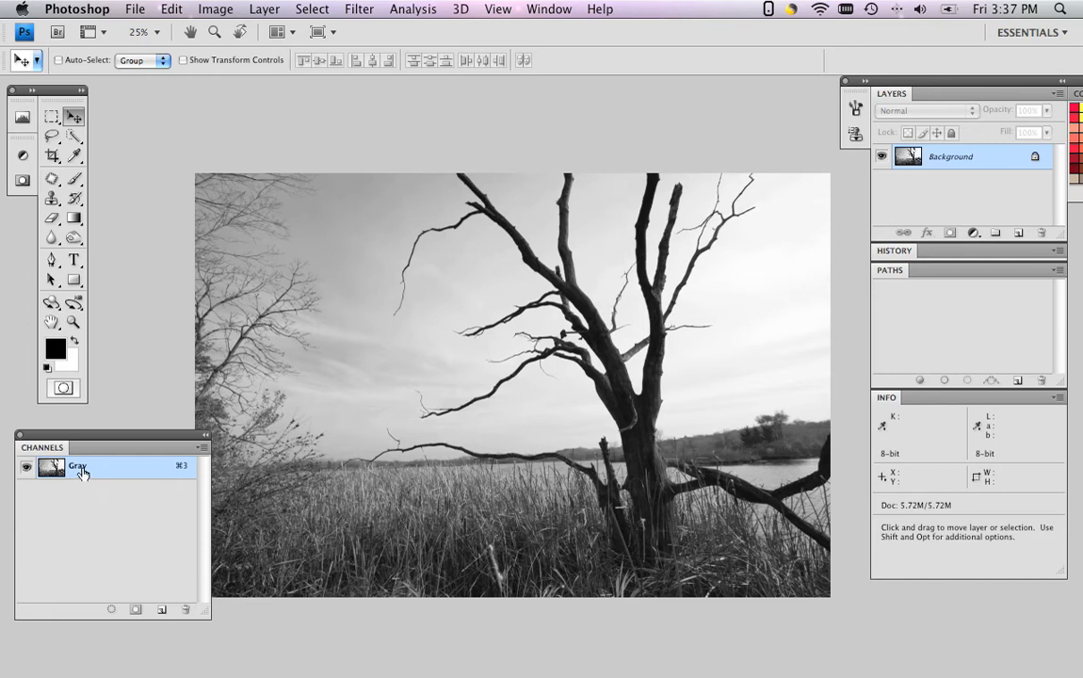
{"action": "mouse_move", "coordinate": [111, 474]}
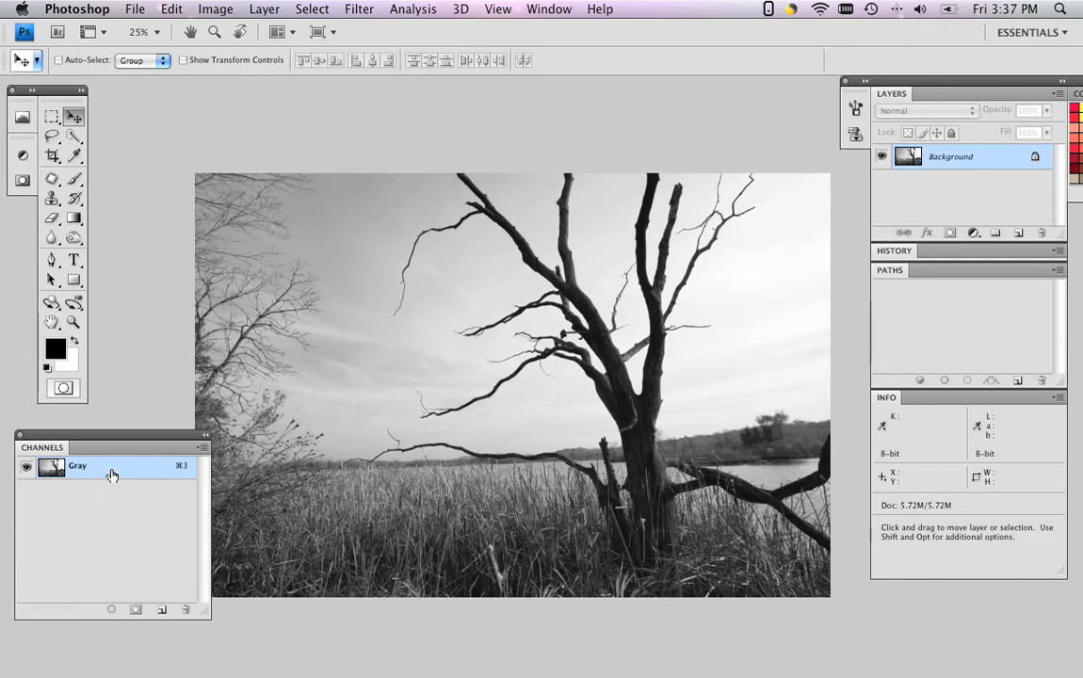
{"action": "mouse_move", "coordinate": [120, 472]}
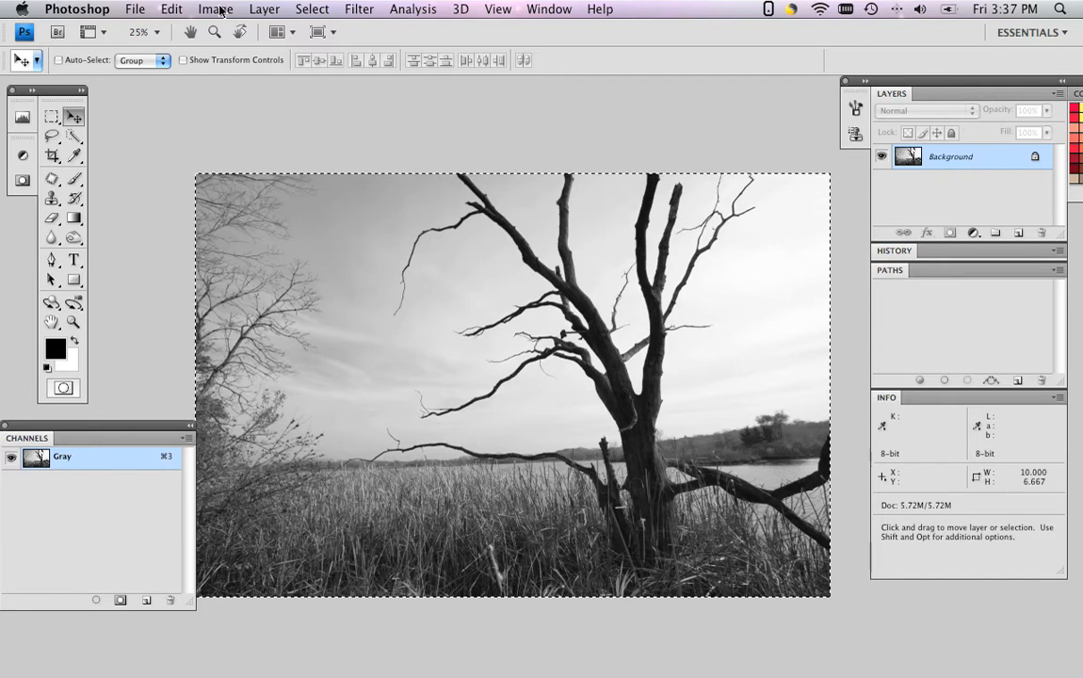
- Convert the tree photo to CMYK Color mode via the Image > Mode menu
{"action": "left_click", "coordinate": [215, 7]}
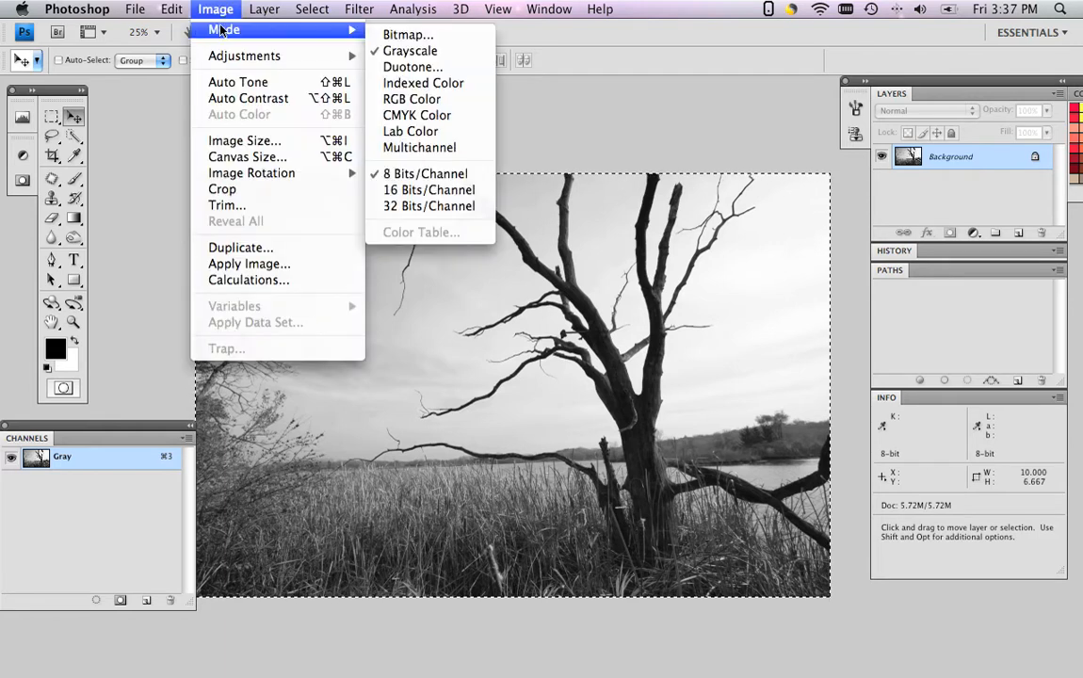
{"action": "mouse_move", "coordinate": [416, 114]}
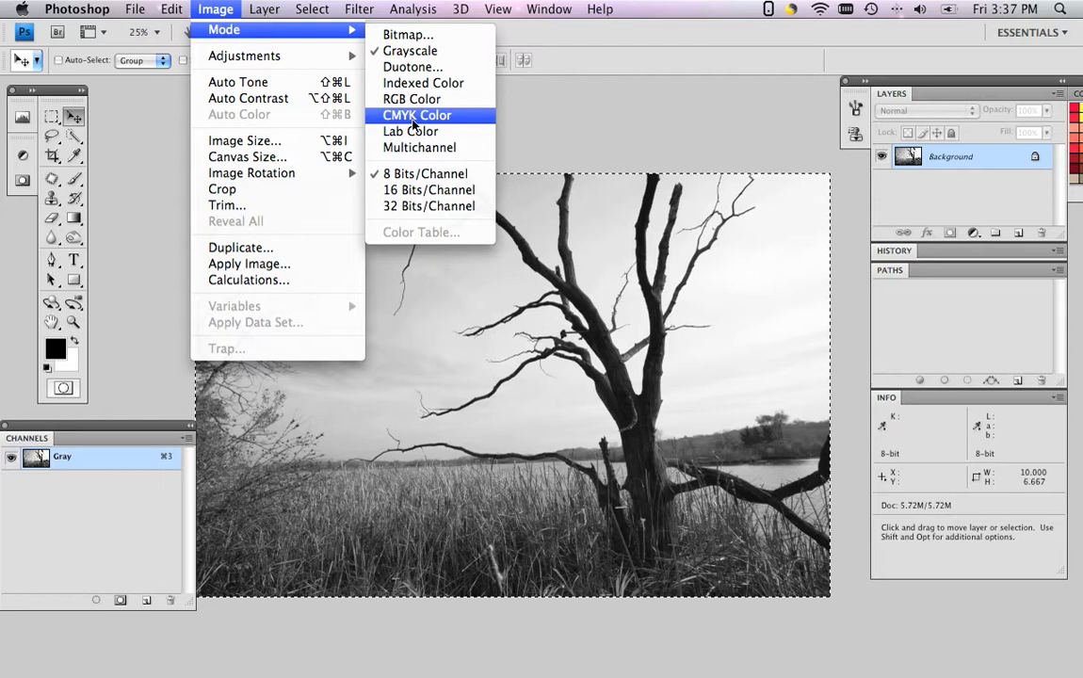
{"action": "mouse_move", "coordinate": [452, 124]}
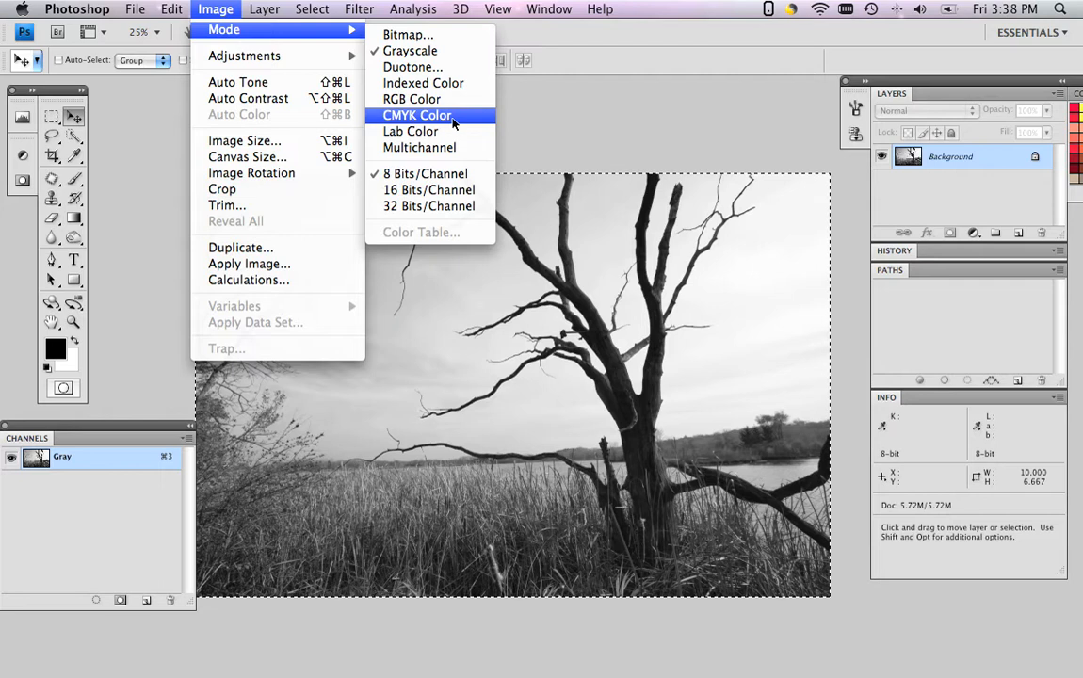
{"action": "left_click", "coordinate": [414, 115]}
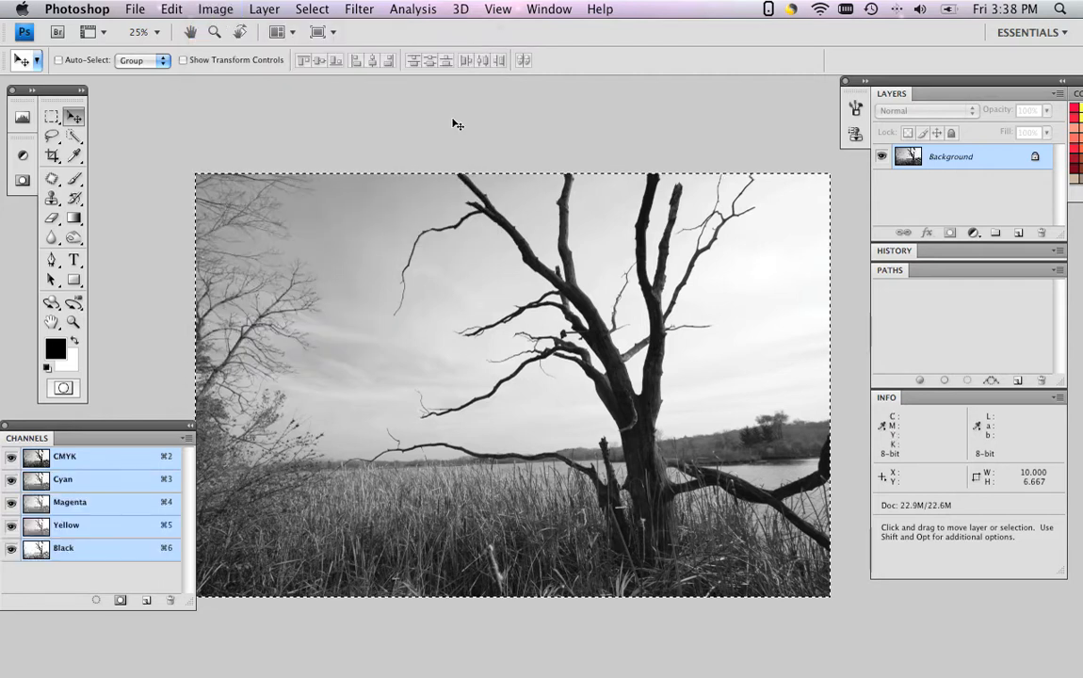
{"action": "left_click", "coordinate": [79, 463]}
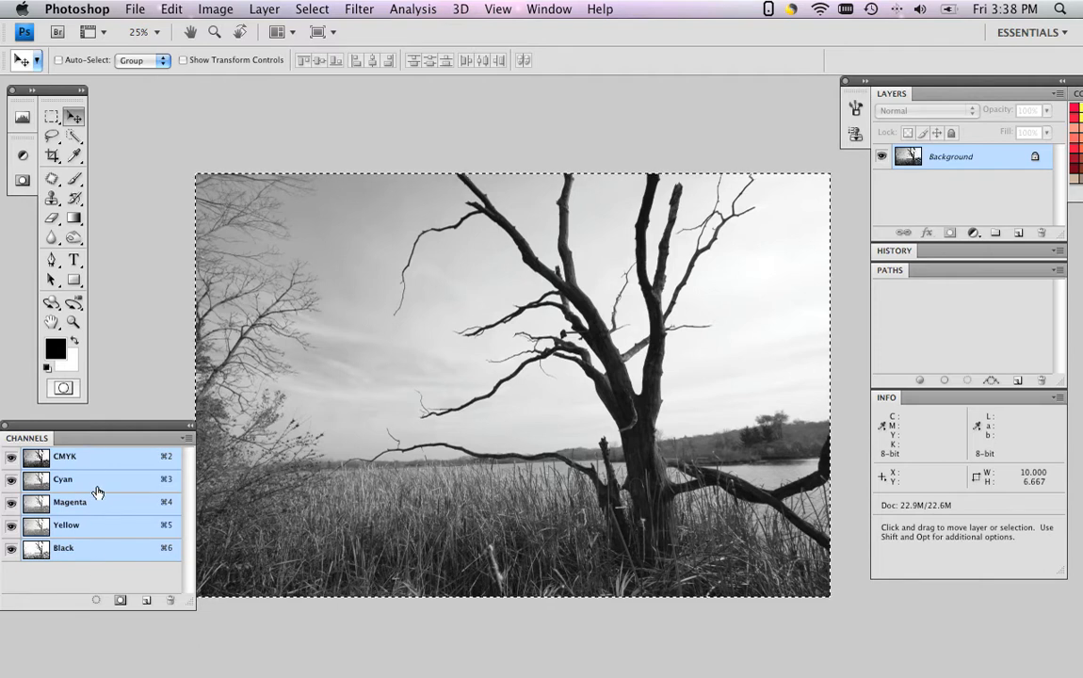
{"action": "mouse_move", "coordinate": [101, 536]}
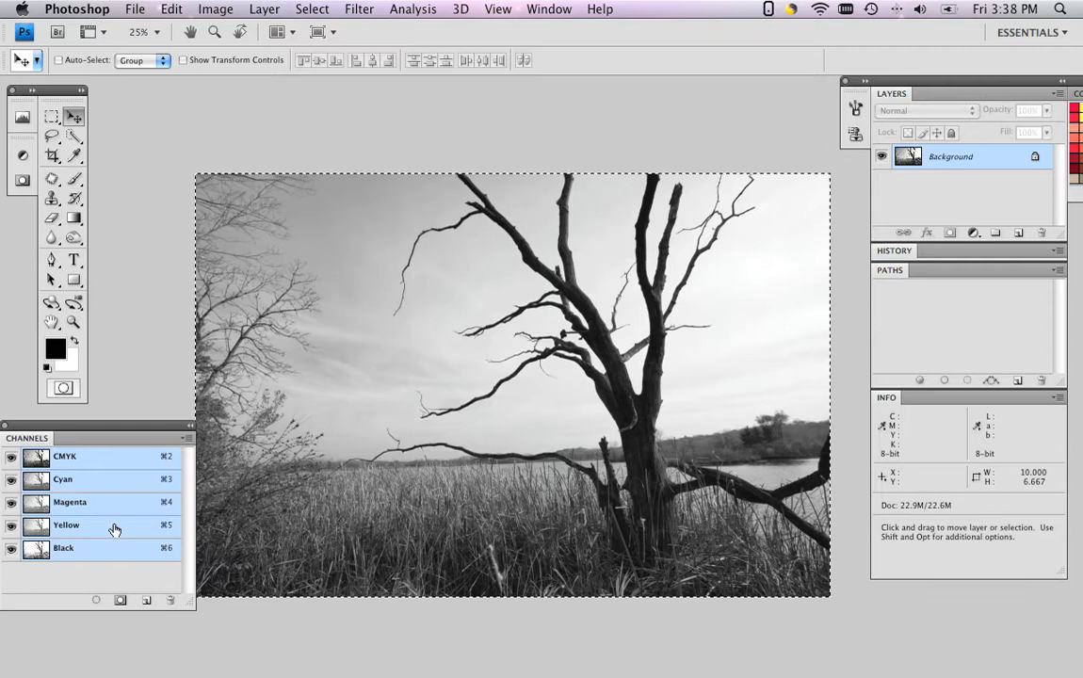
- View the Yellow channel alone, then return to the full CMYK composite showing a sepia tint
{"action": "left_click", "coordinate": [66, 523]}
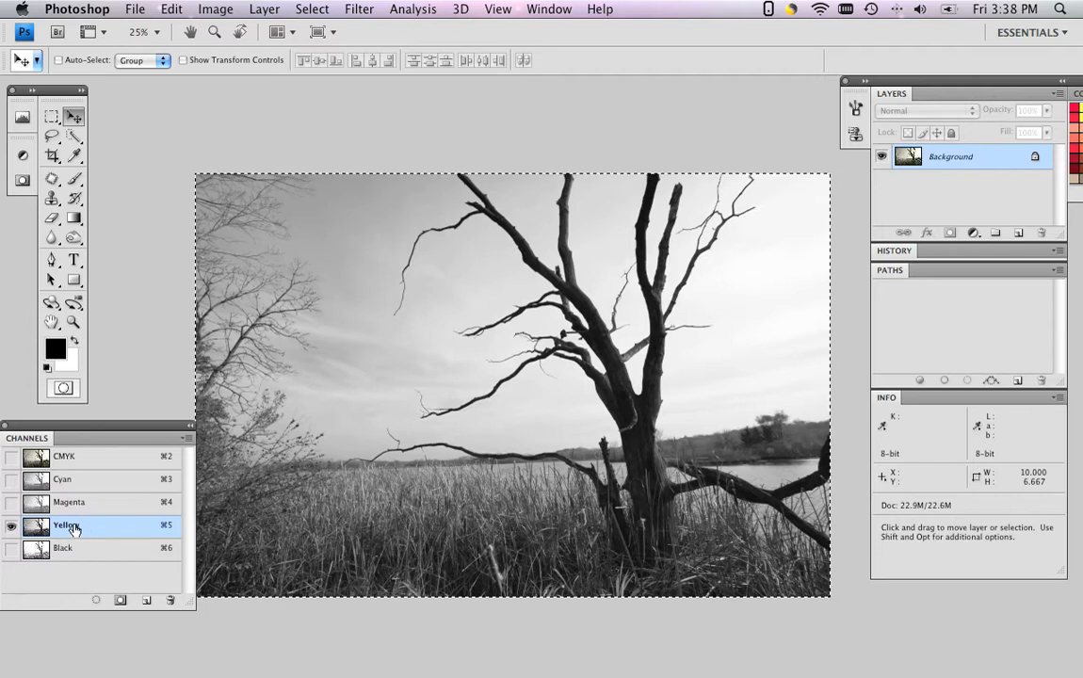
{"action": "mouse_move", "coordinate": [117, 527]}
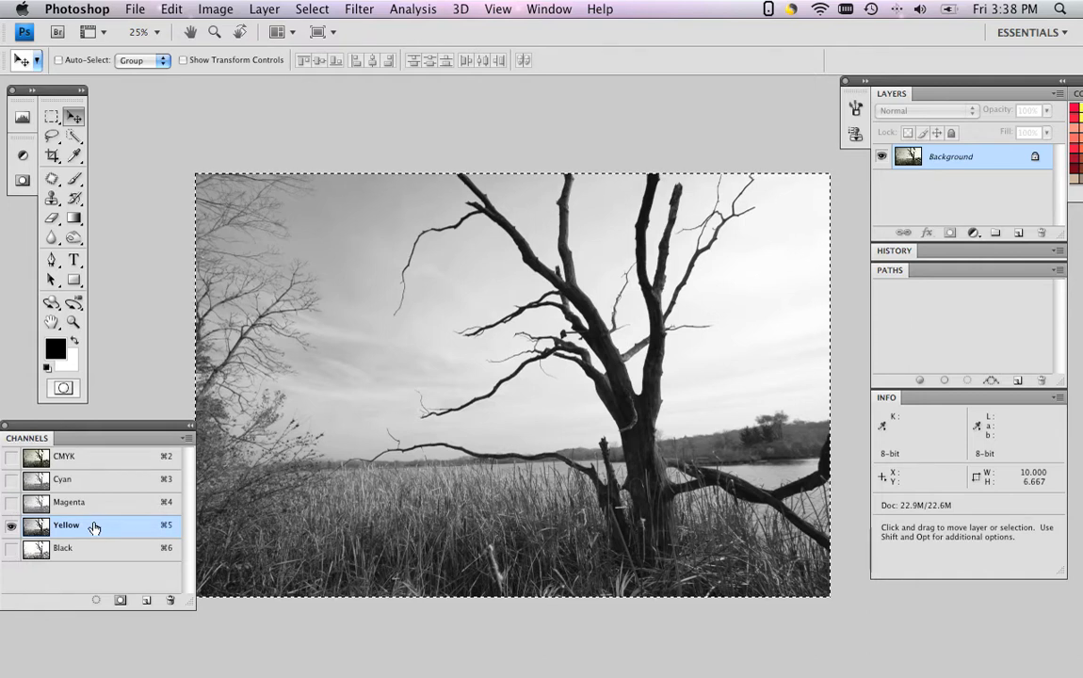
{"action": "mouse_move", "coordinate": [101, 459]}
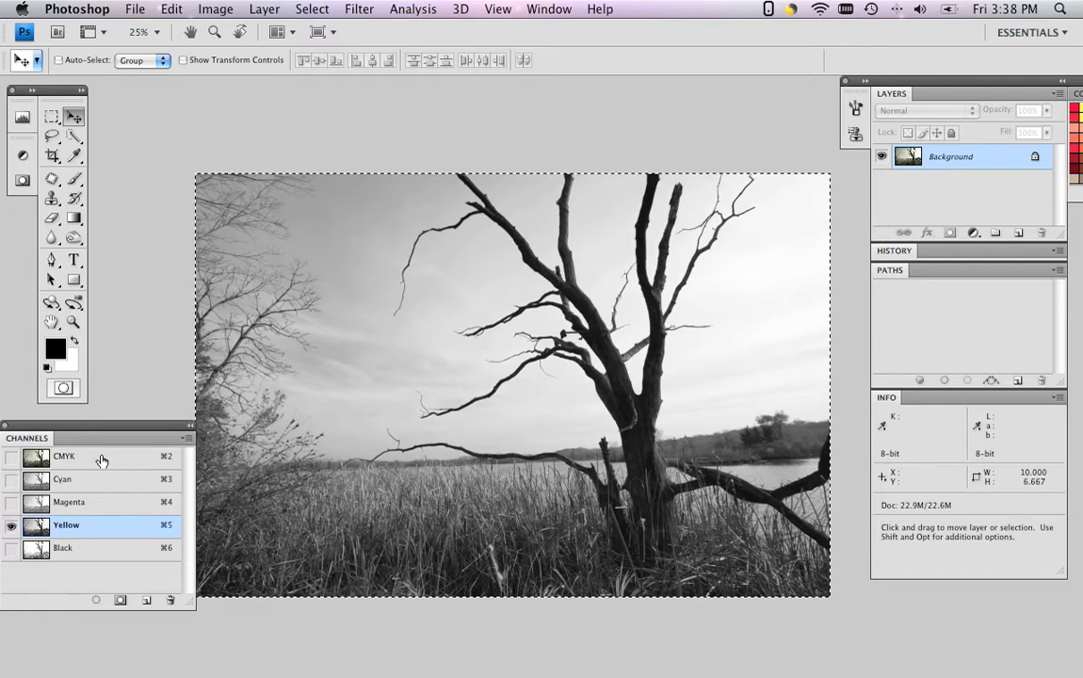
{"action": "left_click", "coordinate": [11, 458]}
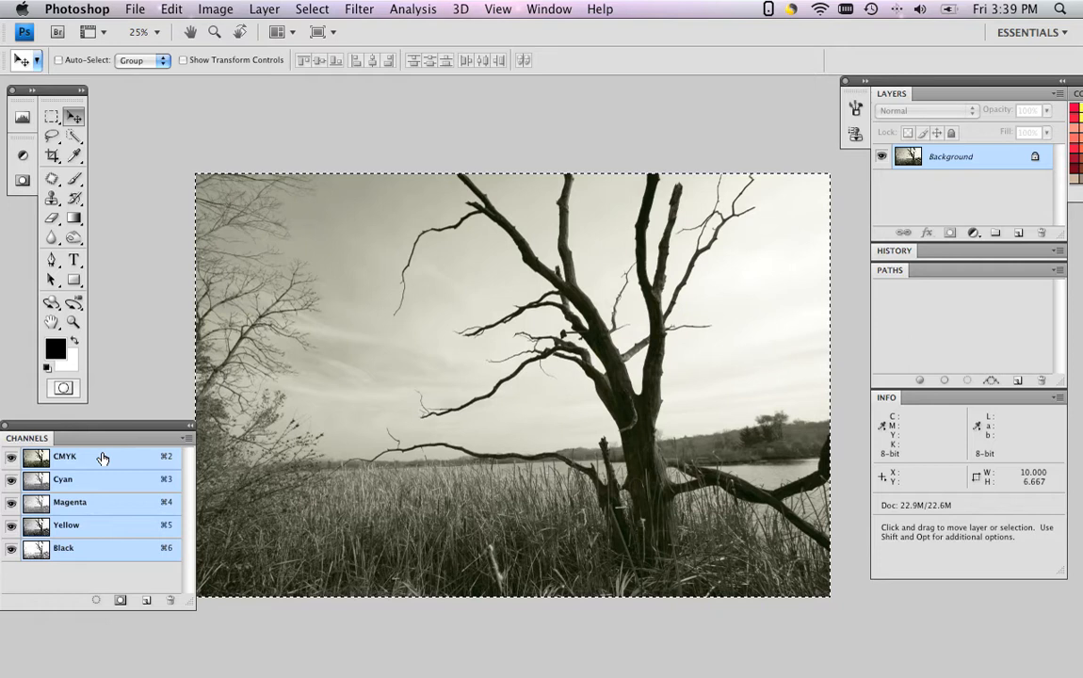
{"action": "mouse_move", "coordinate": [101, 431]}
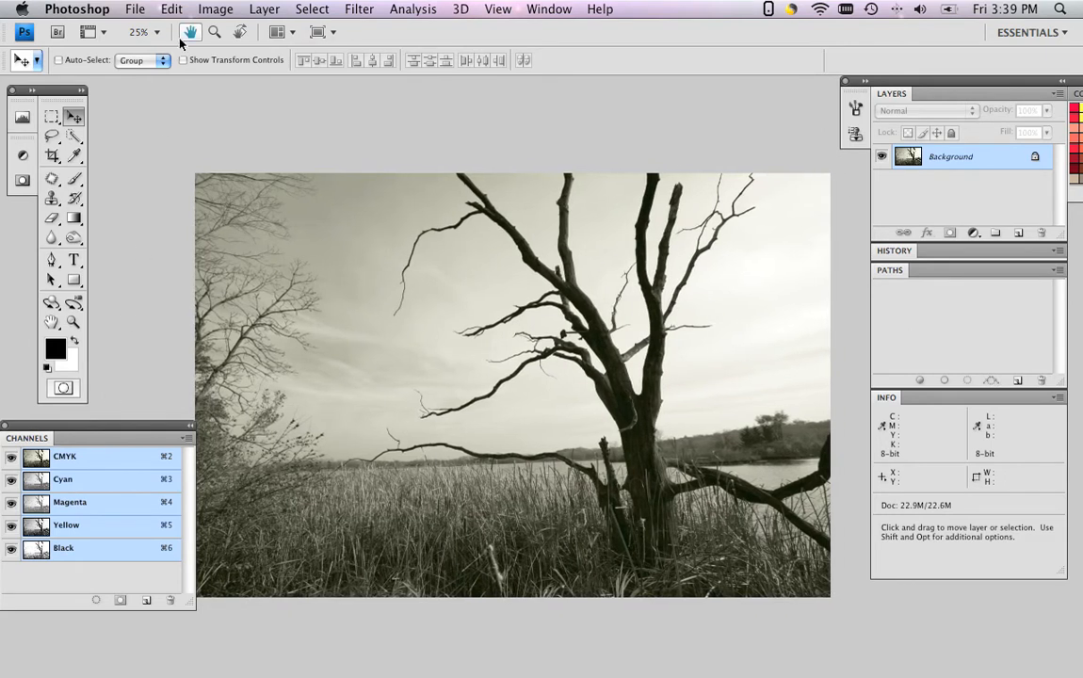
- Bring up Channel Mixer from Image > Adjustments and move it aside to show the tree
{"action": "left_click", "coordinate": [215, 8]}
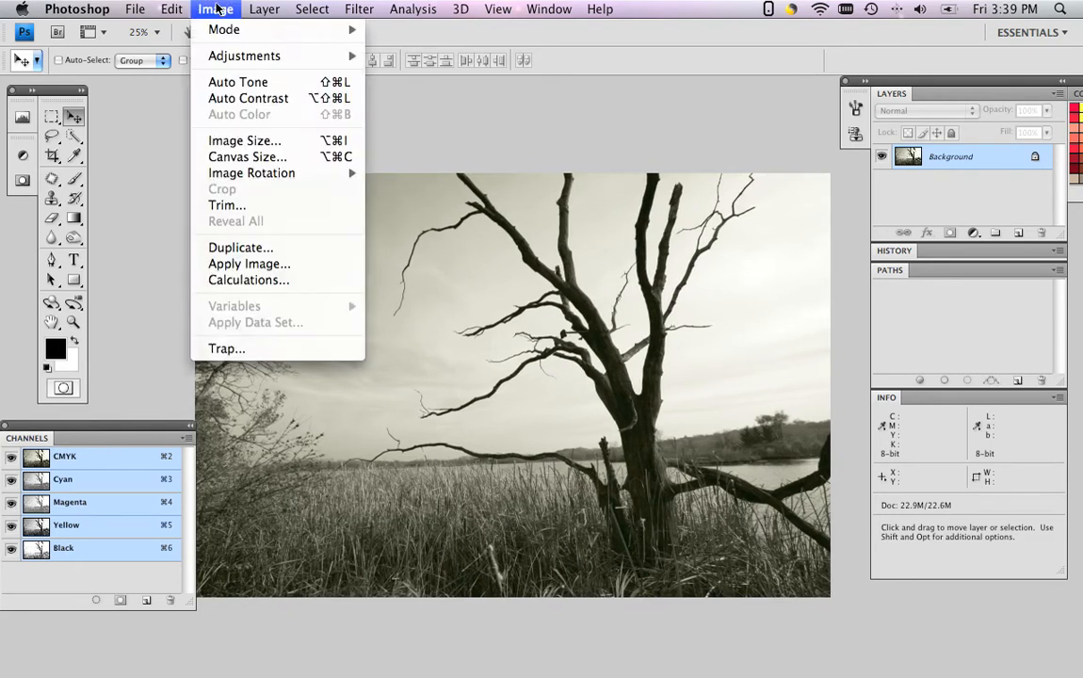
{"action": "left_click", "coordinate": [245, 57]}
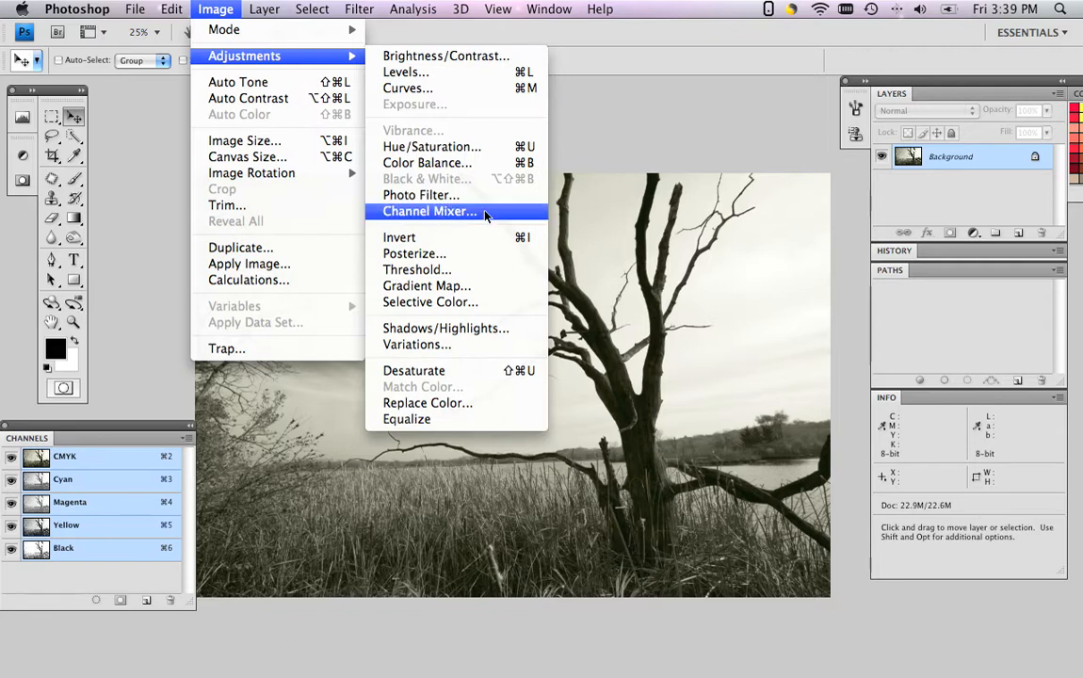
{"action": "left_click", "coordinate": [429, 211]}
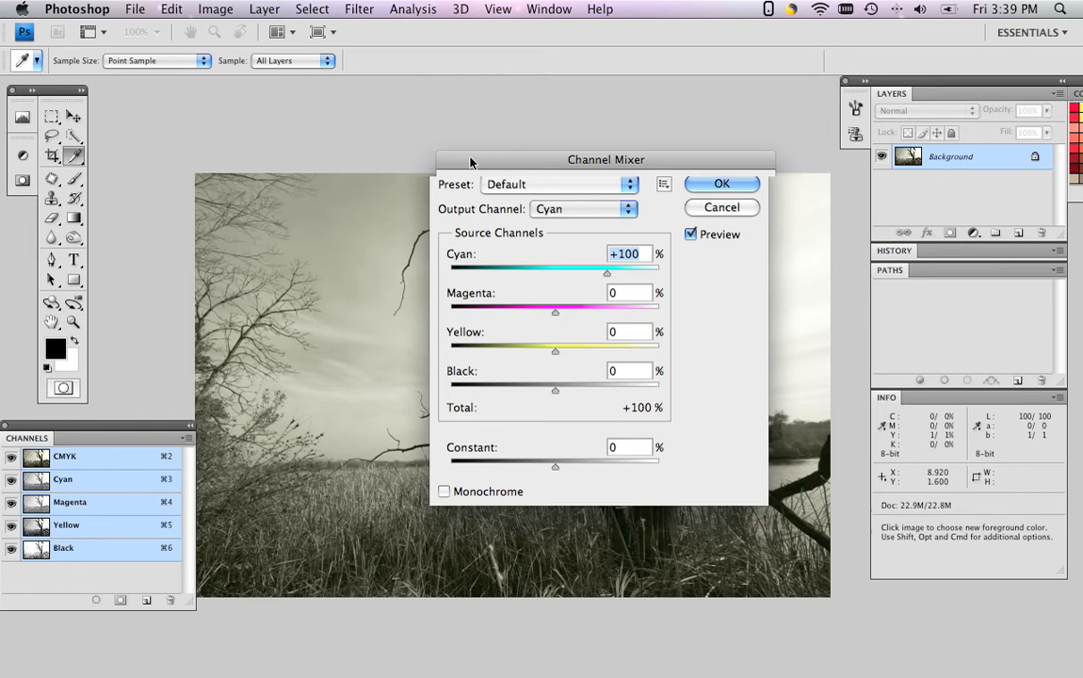
{"action": "left_click_drag", "start_coordinate": [471, 159], "coordinate": [395, 136]}
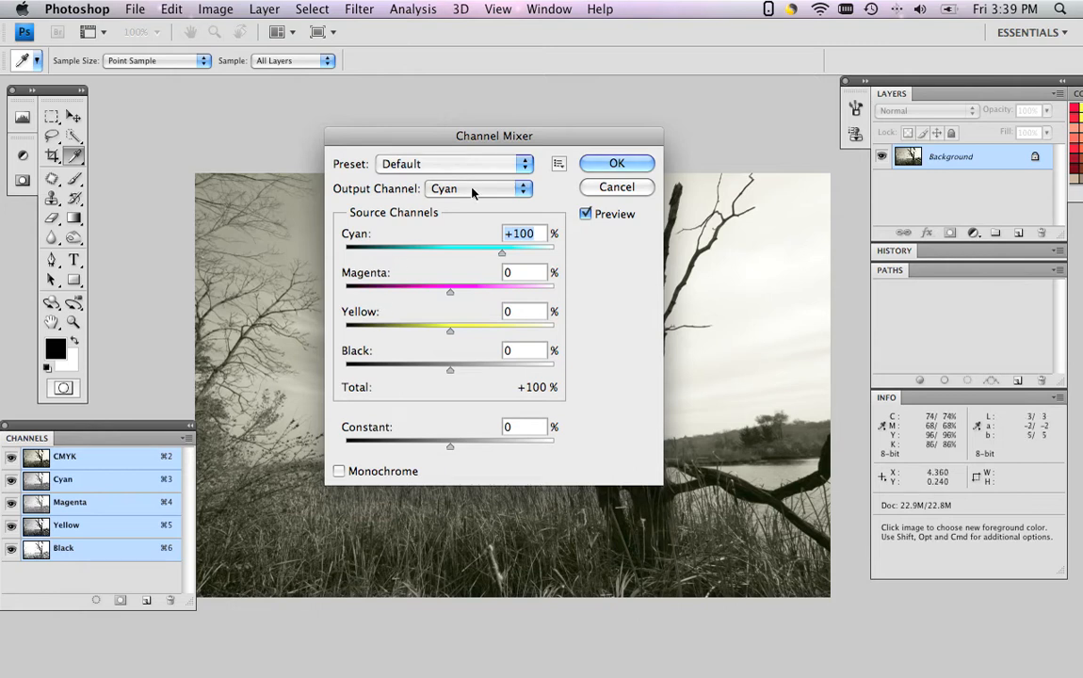
{"action": "left_click", "coordinate": [478, 188]}
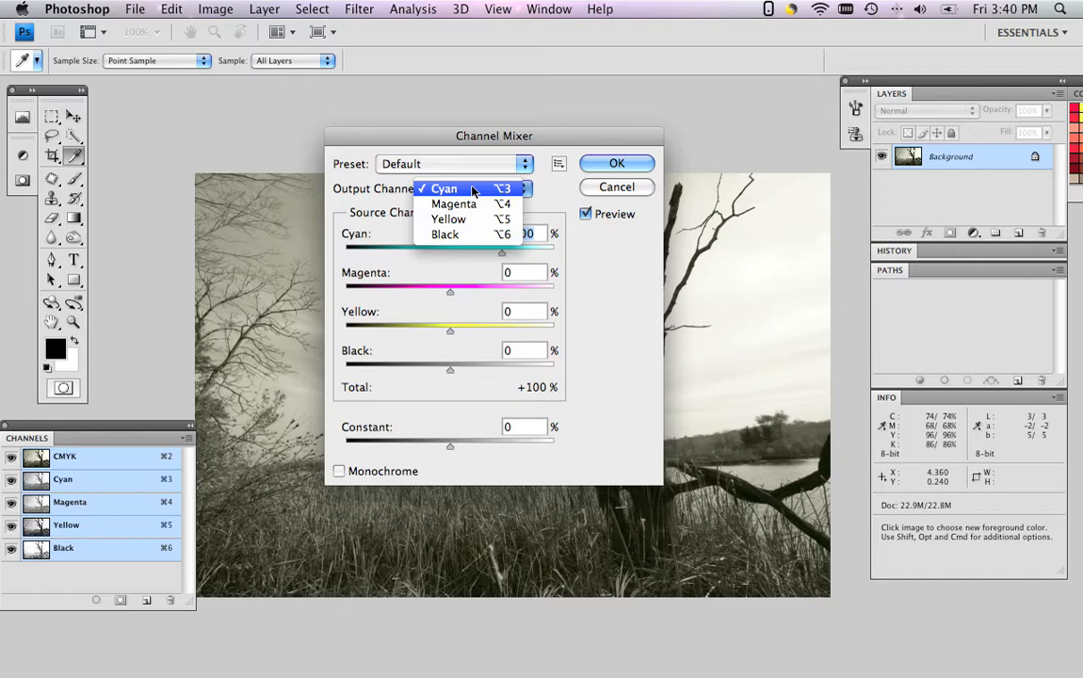
{"action": "left_click", "coordinate": [443, 189]}
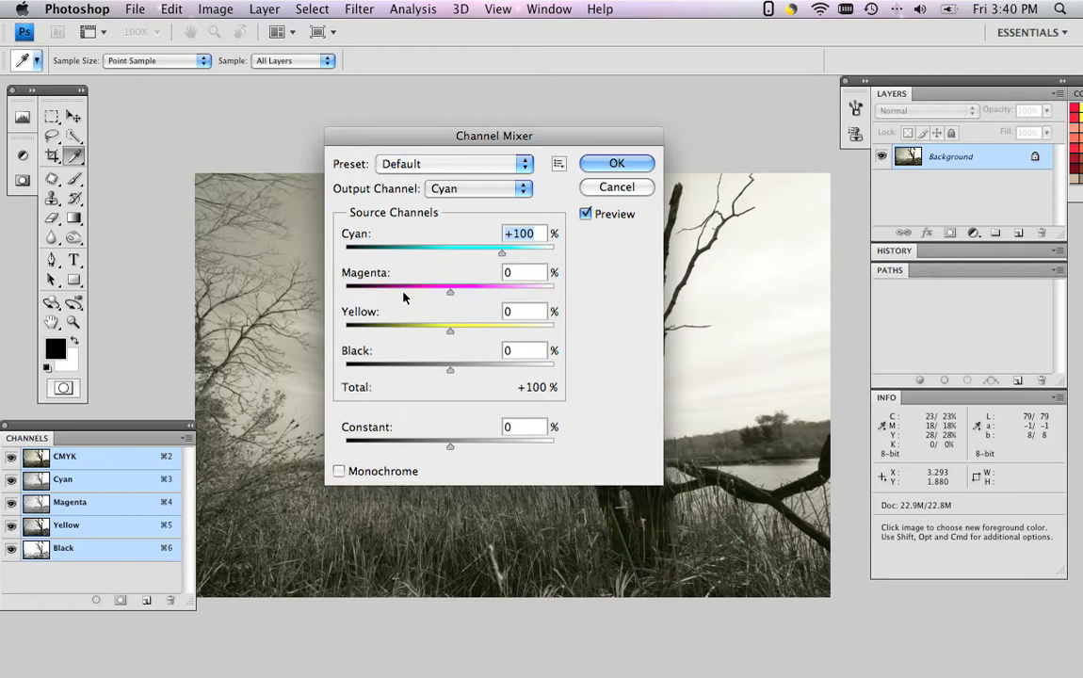
{"action": "mouse_move", "coordinate": [395, 308]}
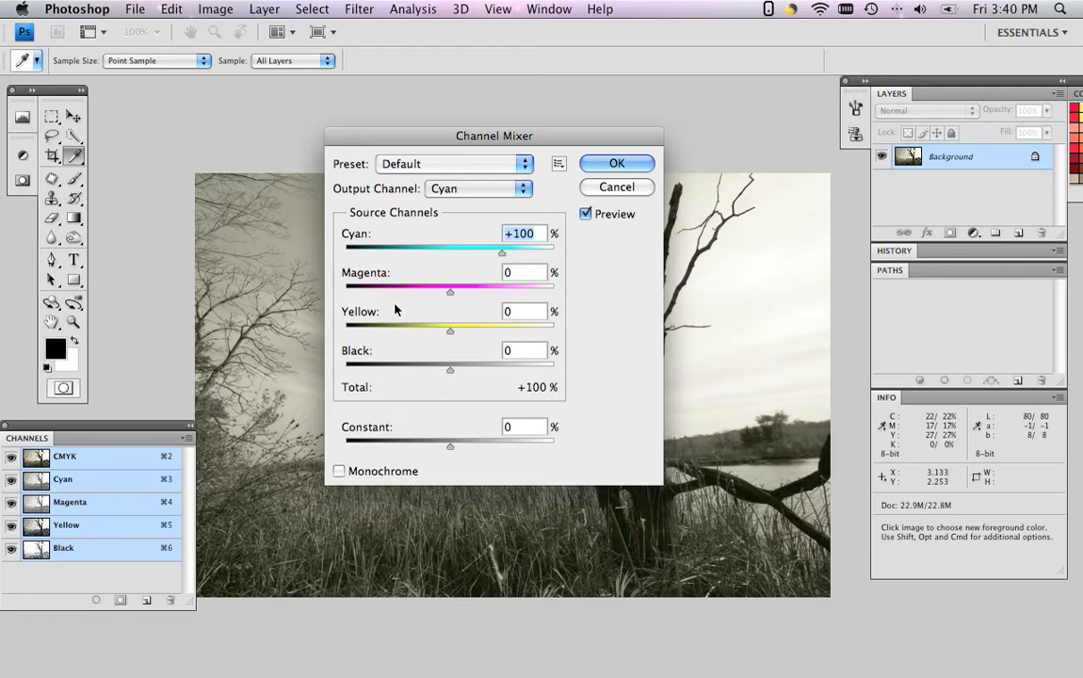
{"action": "mouse_move", "coordinate": [403, 285]}
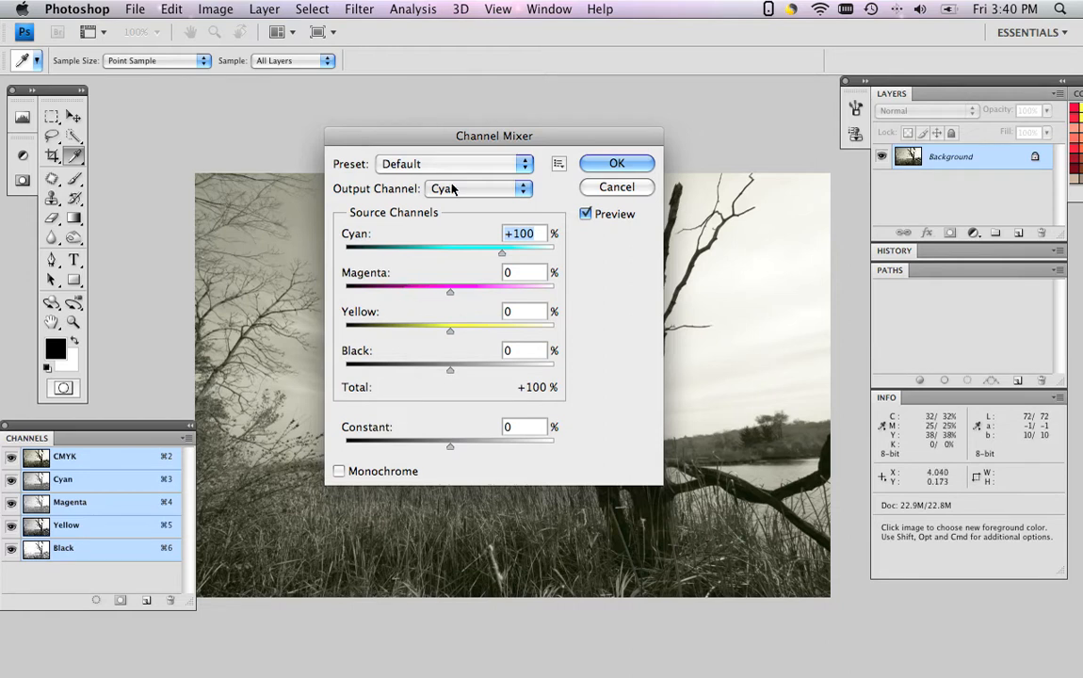
{"action": "mouse_move", "coordinate": [452, 189]}
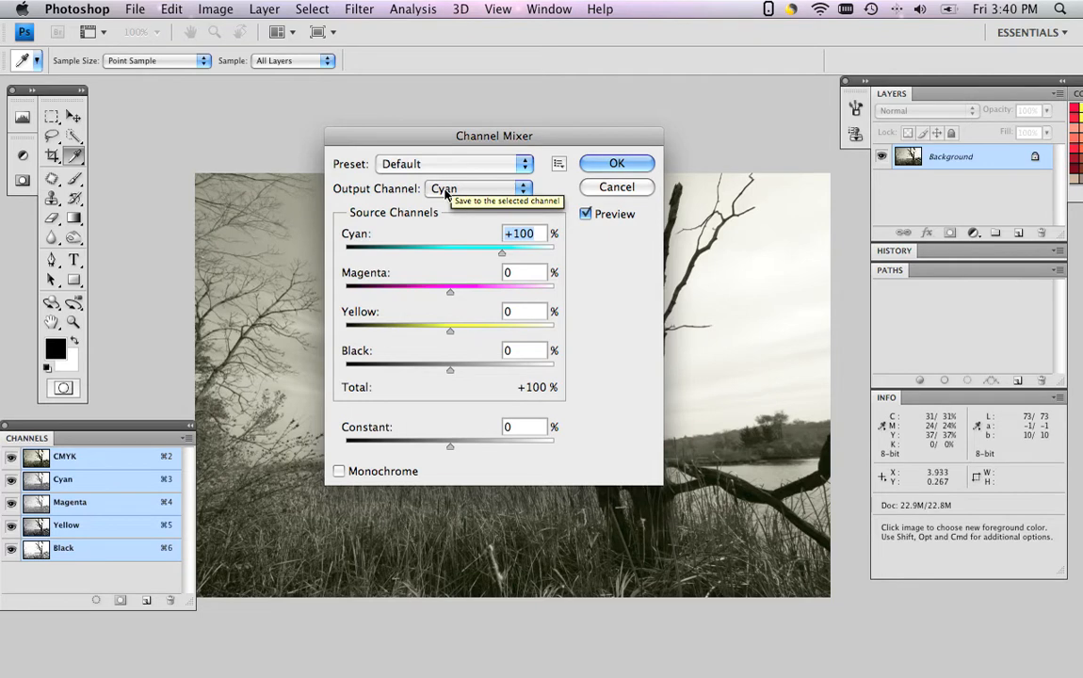
{"action": "mouse_move", "coordinate": [435, 256]}
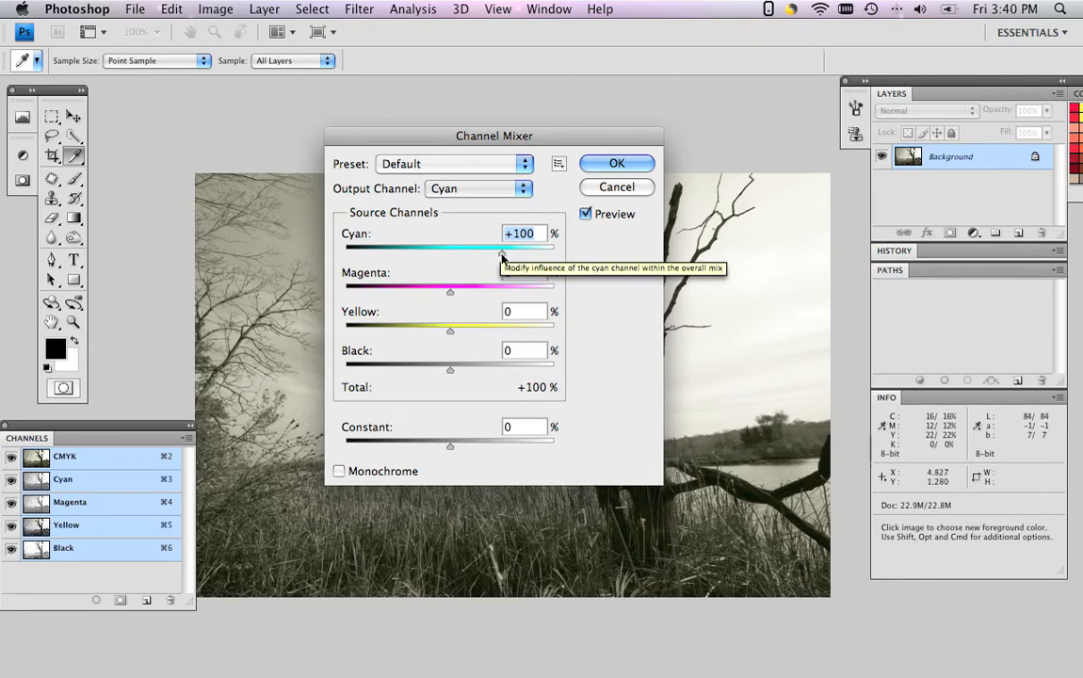
{"action": "left_click_drag", "start_coordinate": [501, 249], "coordinate": [456, 248]}
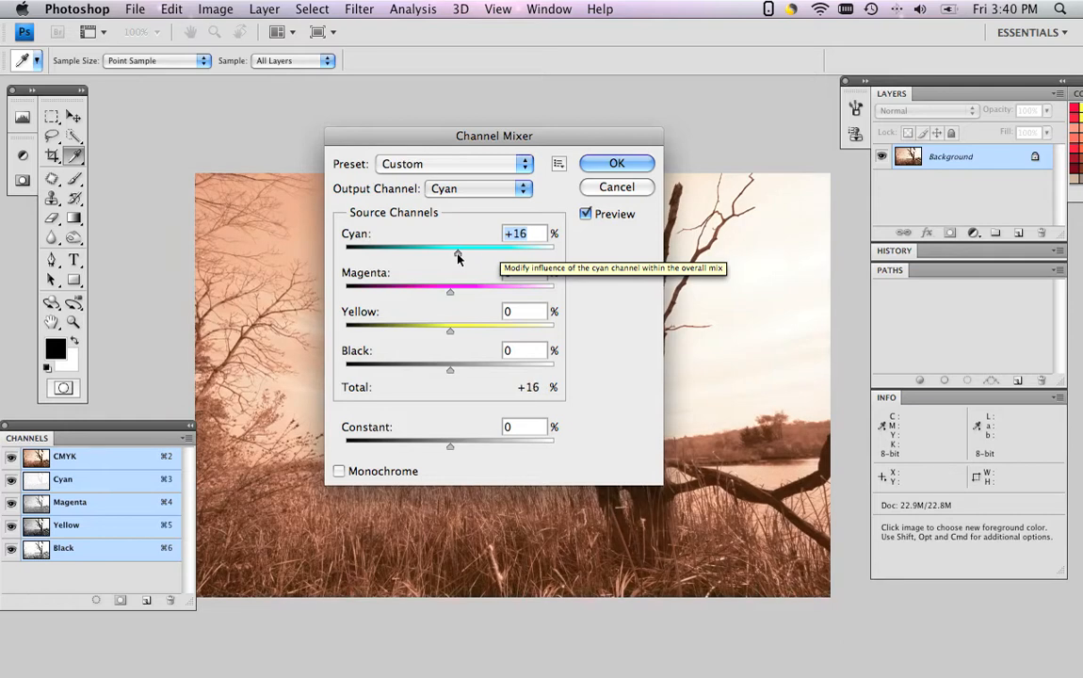
- Drop the Cyan source in the Cyan output channel to 0%, giving the photo a peach tone
{"action": "left_click_drag", "start_coordinate": [459, 247], "coordinate": [452, 246]}
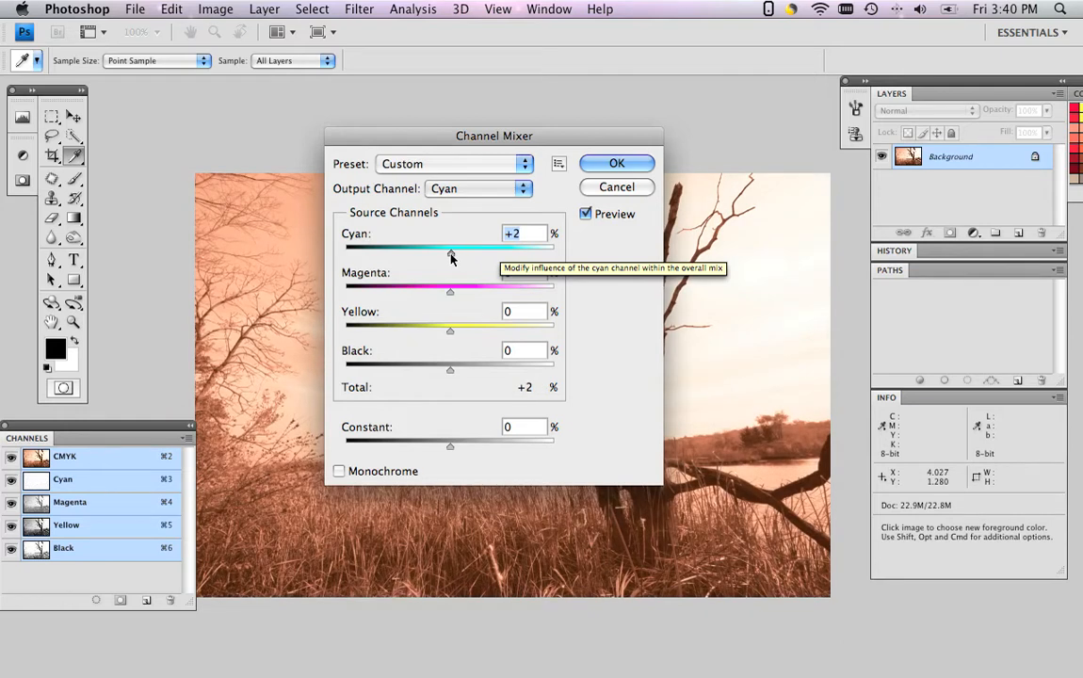
{"action": "left_click_drag", "start_coordinate": [451, 245], "coordinate": [450, 245]}
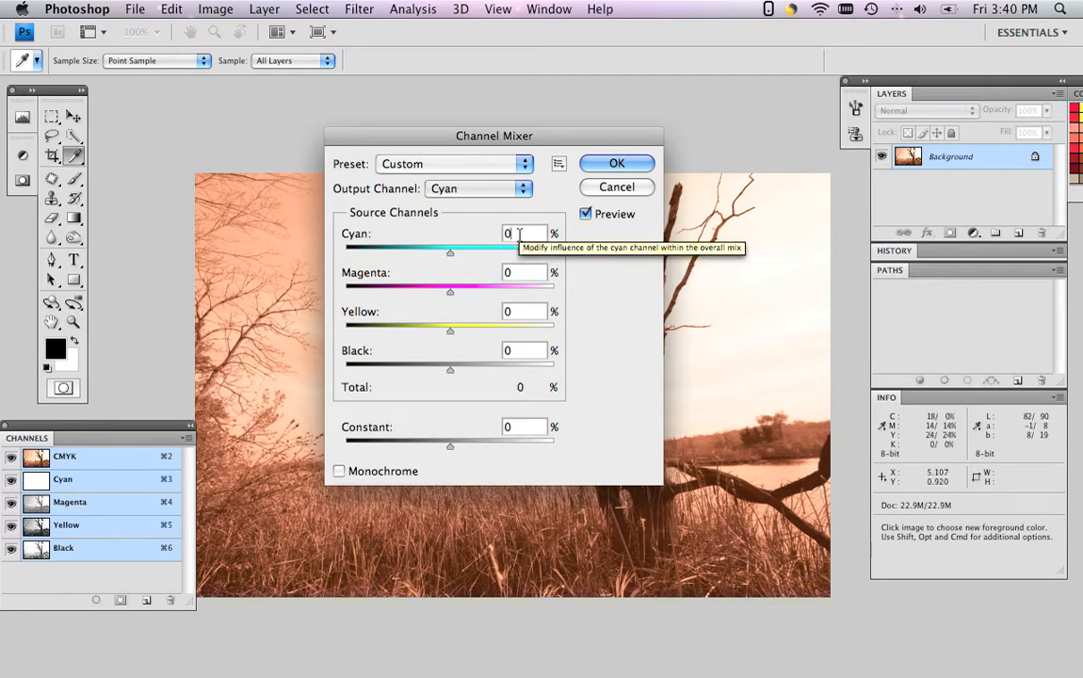
{"action": "mouse_move", "coordinate": [583, 237]}
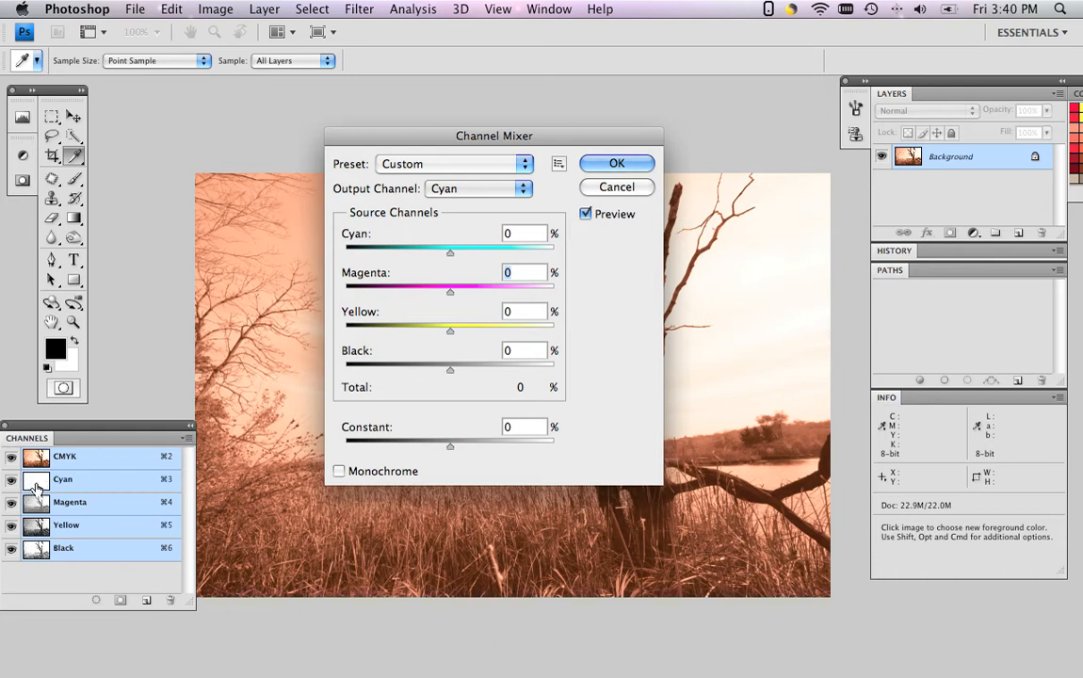
{"action": "mouse_move", "coordinate": [30, 482]}
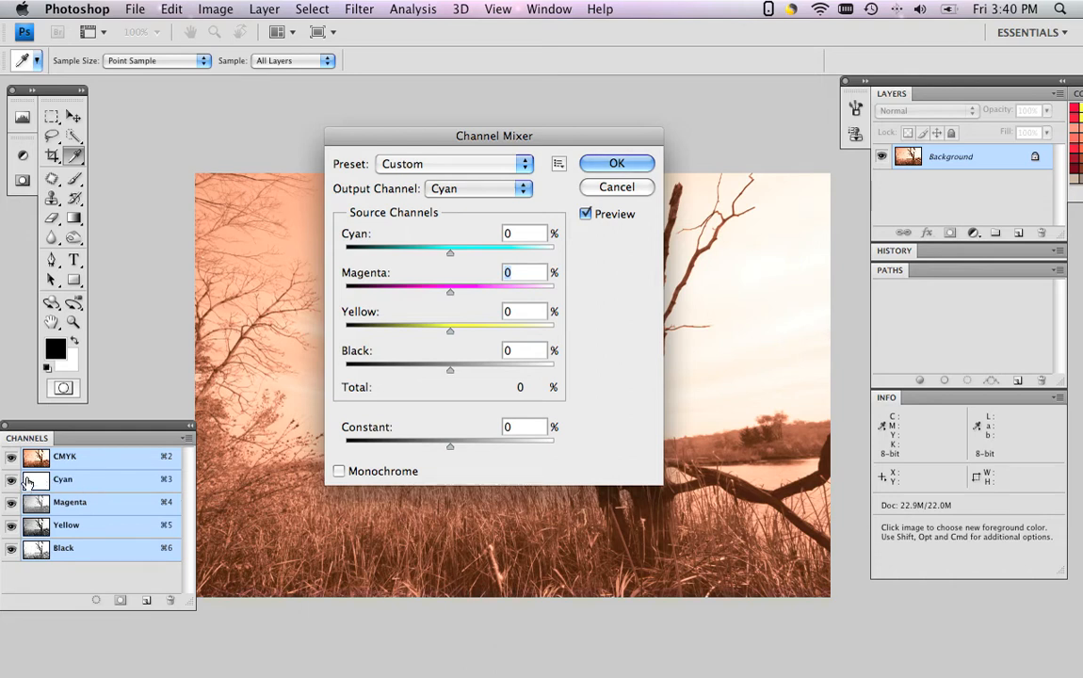
{"action": "left_click", "coordinate": [12, 480]}
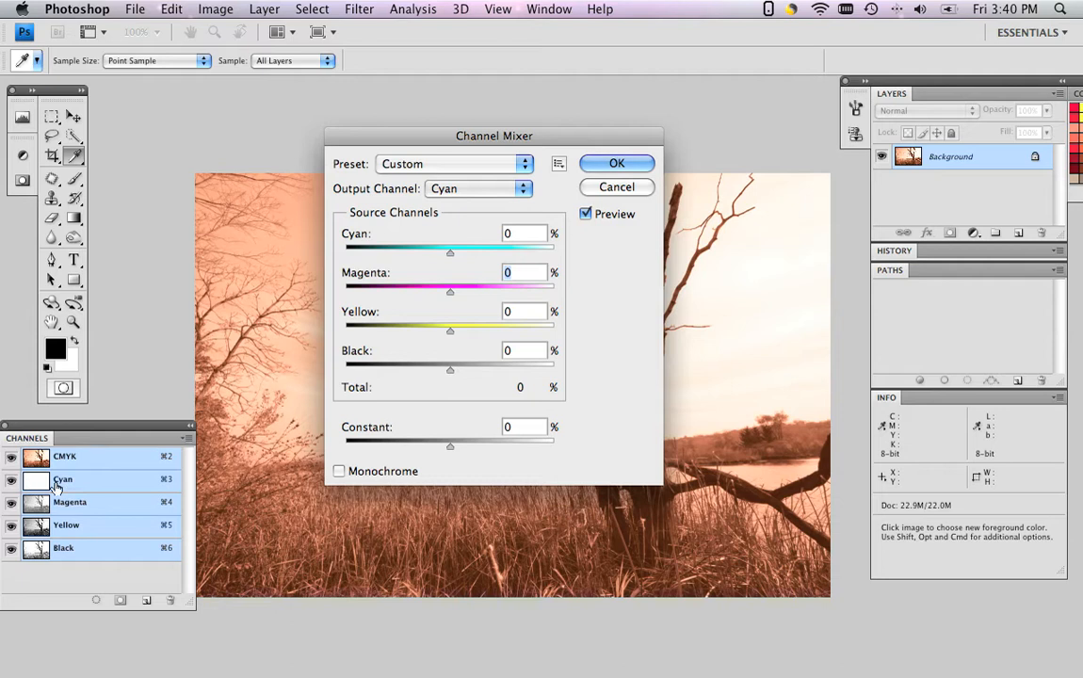
{"action": "mouse_move", "coordinate": [90, 405]}
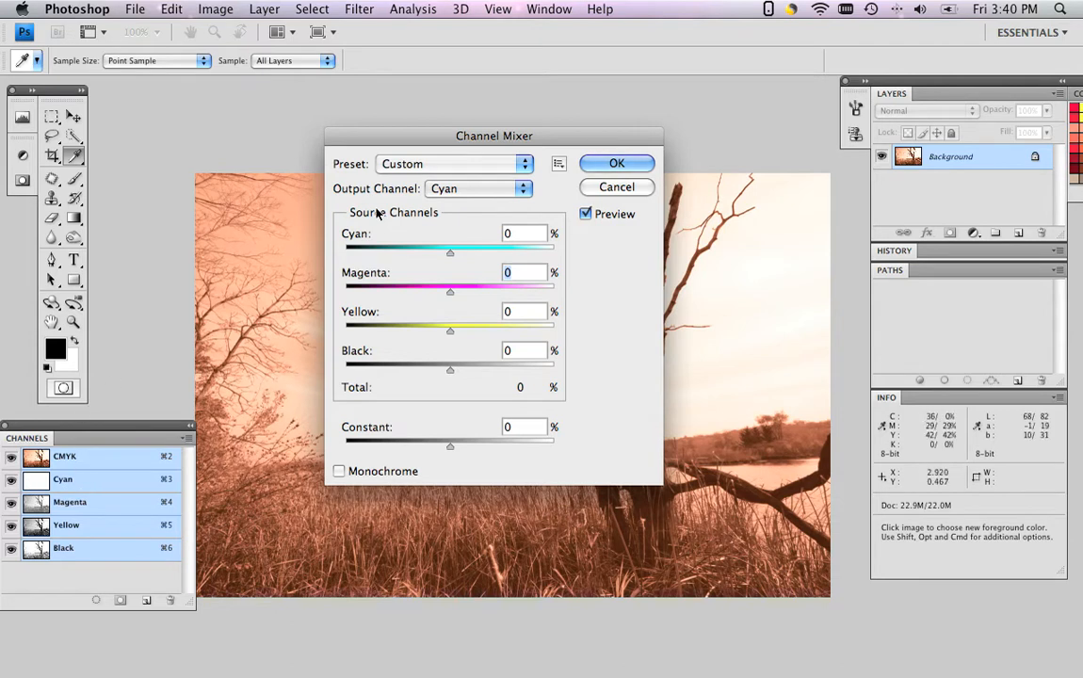
{"action": "left_click_drag", "start_coordinate": [493, 136], "coordinate": [761, 209]}
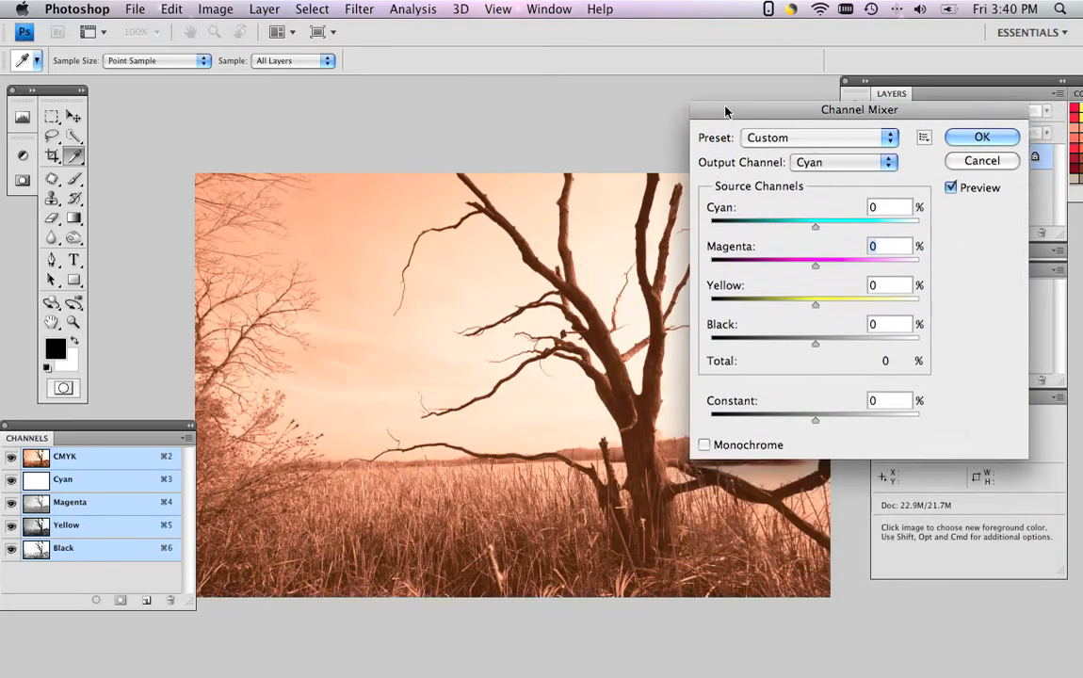
- Switch output to Magenta and lower its magenta contribution to about 62% for a golden sepia
{"action": "left_click_drag", "start_coordinate": [858, 109], "coordinate": [859, 49]}
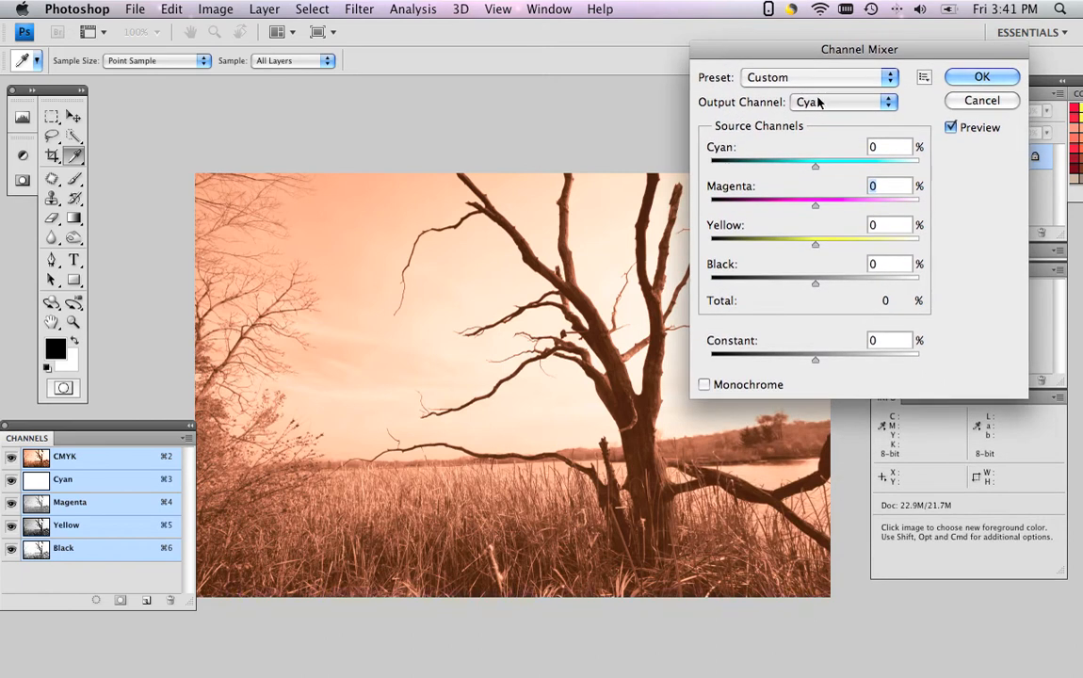
{"action": "left_click", "coordinate": [838, 102]}
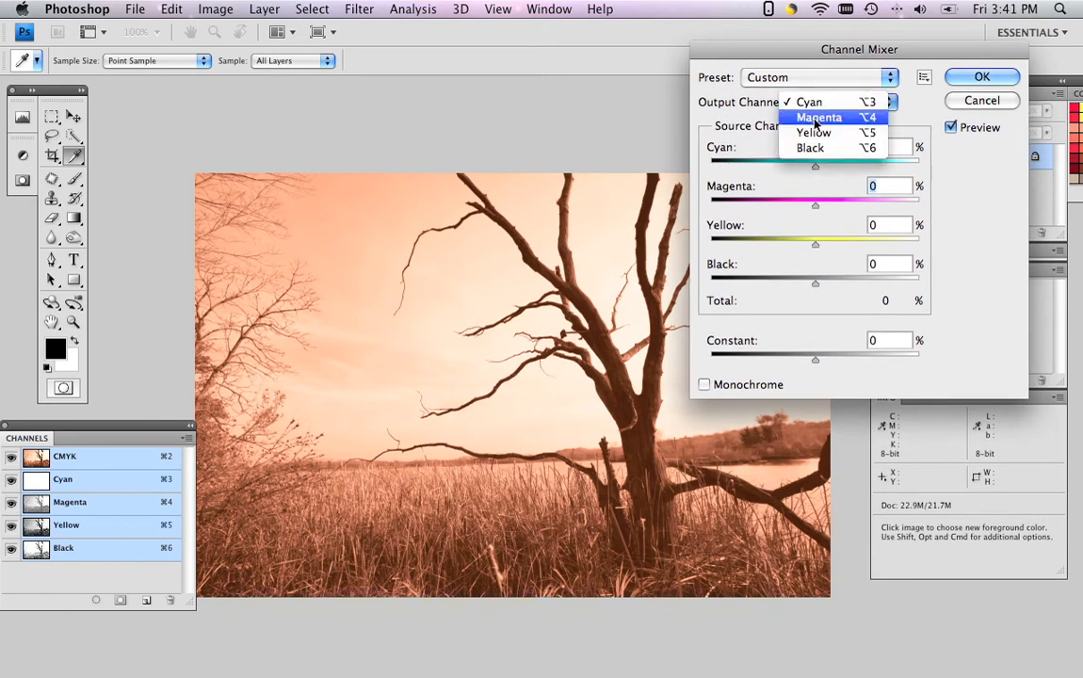
{"action": "left_click", "coordinate": [817, 116]}
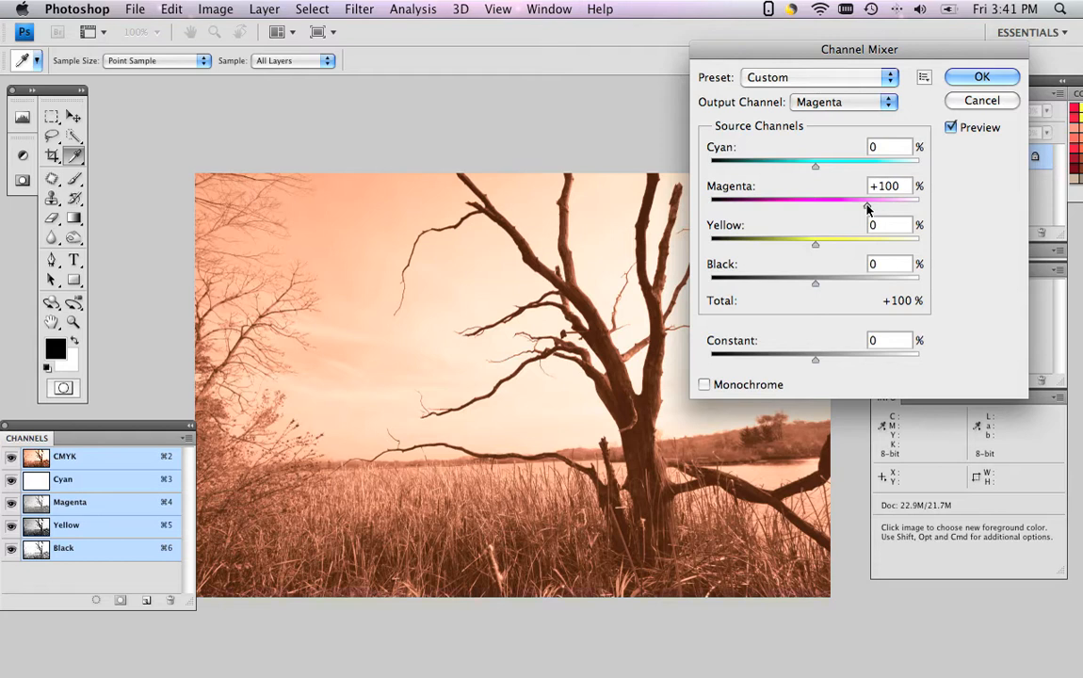
{"action": "left_click_drag", "start_coordinate": [868, 200], "coordinate": [845, 200]}
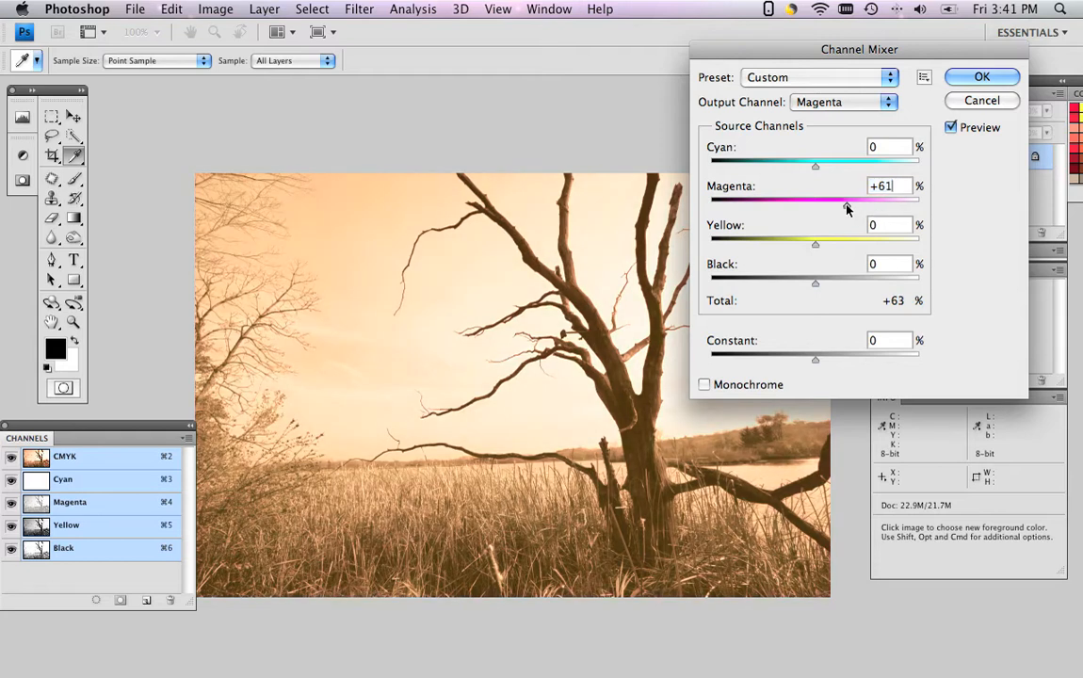
{"action": "left_click_drag", "start_coordinate": [842, 200], "coordinate": [848, 200]}
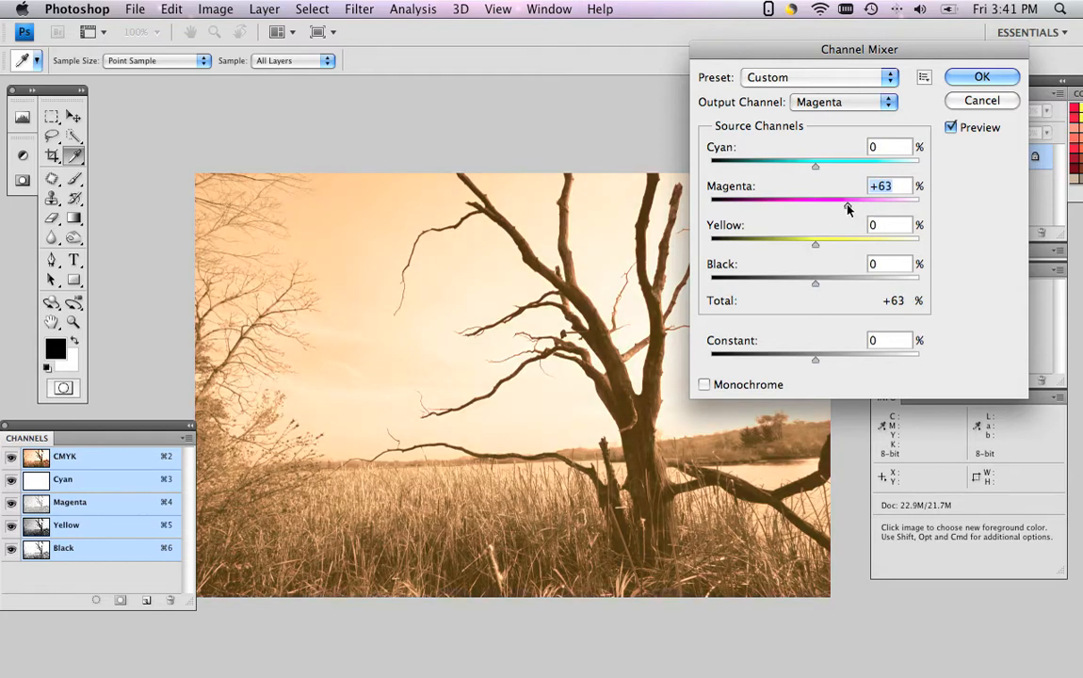
{"action": "left_click_drag", "start_coordinate": [848, 198], "coordinate": [844, 198]}
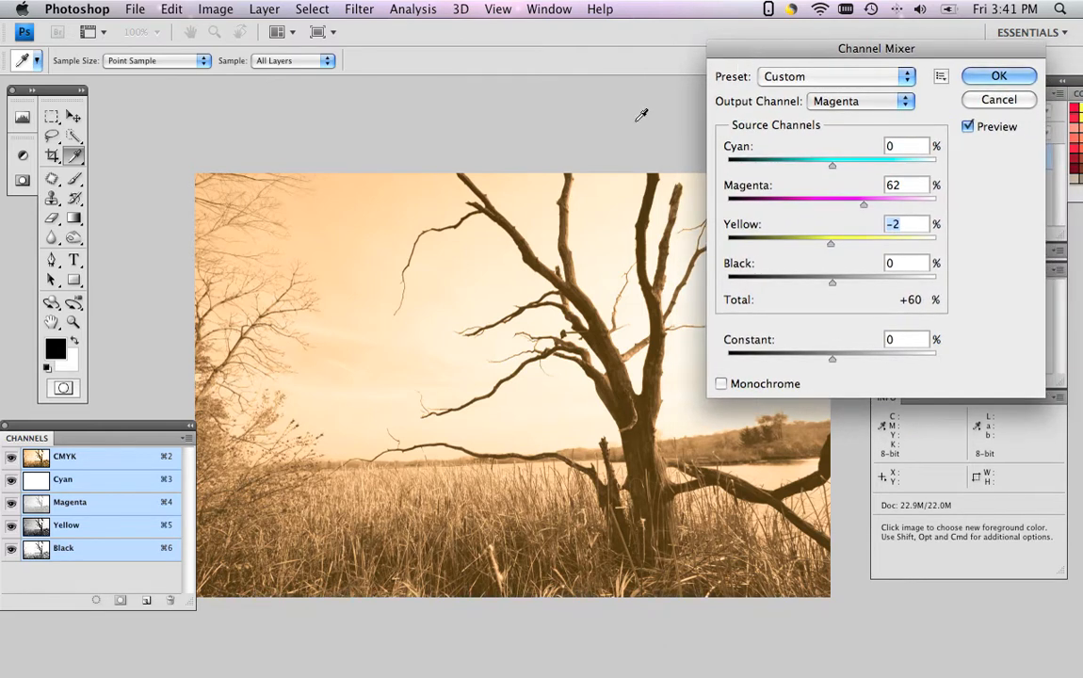
{"action": "mouse_move", "coordinate": [614, 128]}
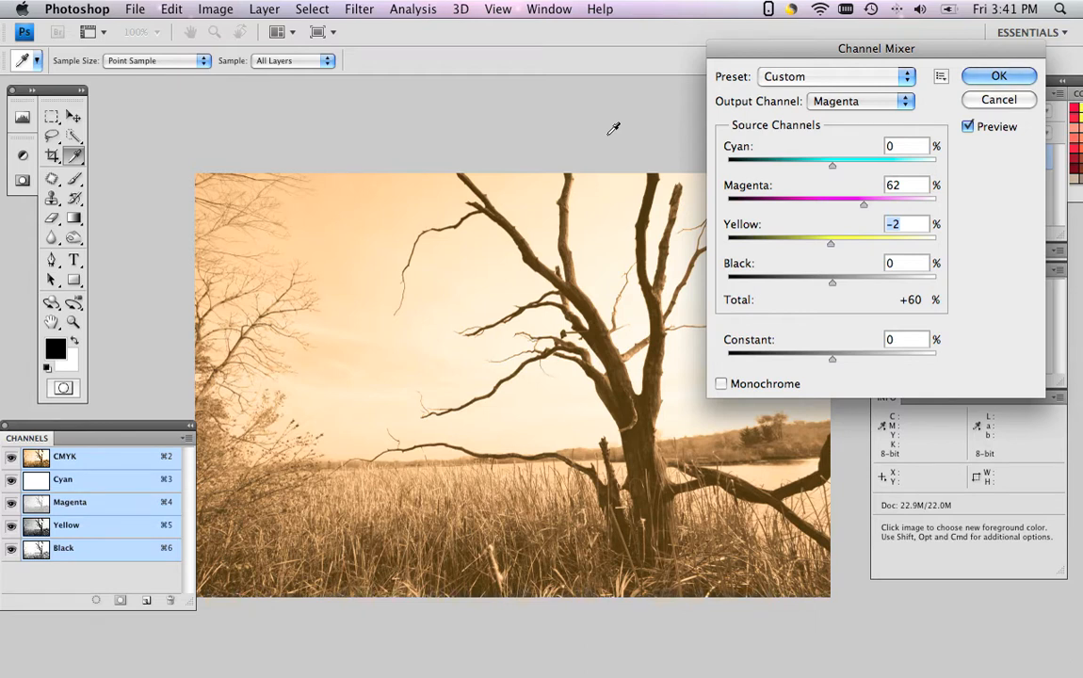
{"action": "mouse_move", "coordinate": [843, 102]}
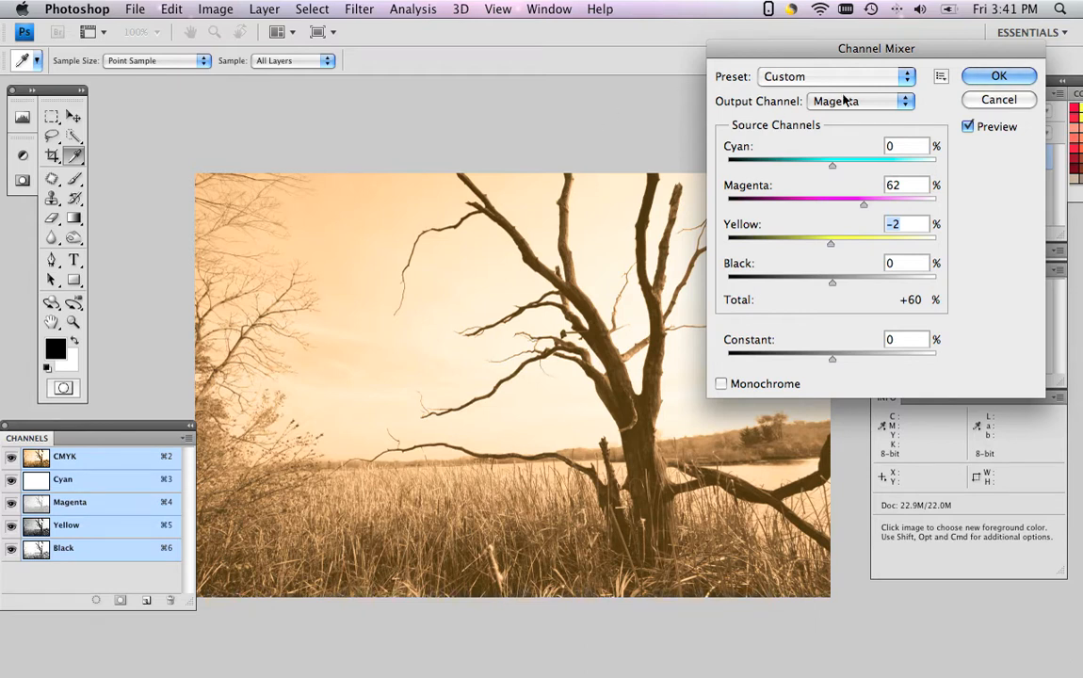
- Set the Yellow output channel to 70% yellow plus +21% black
{"action": "left_click", "coordinate": [859, 102]}
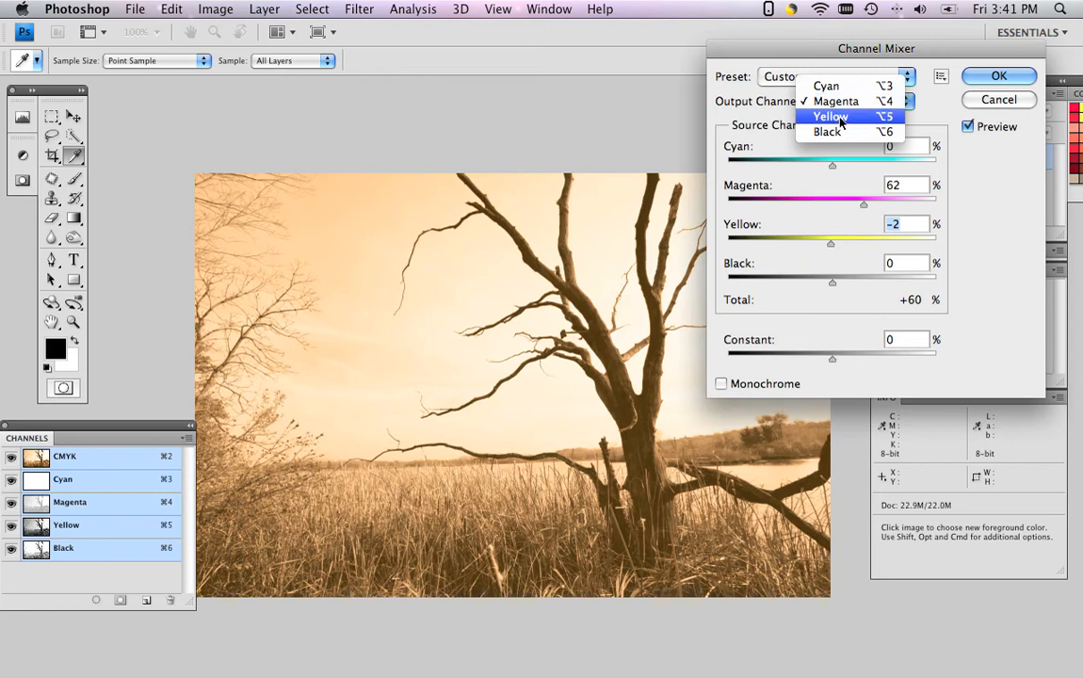
{"action": "left_click", "coordinate": [829, 117]}
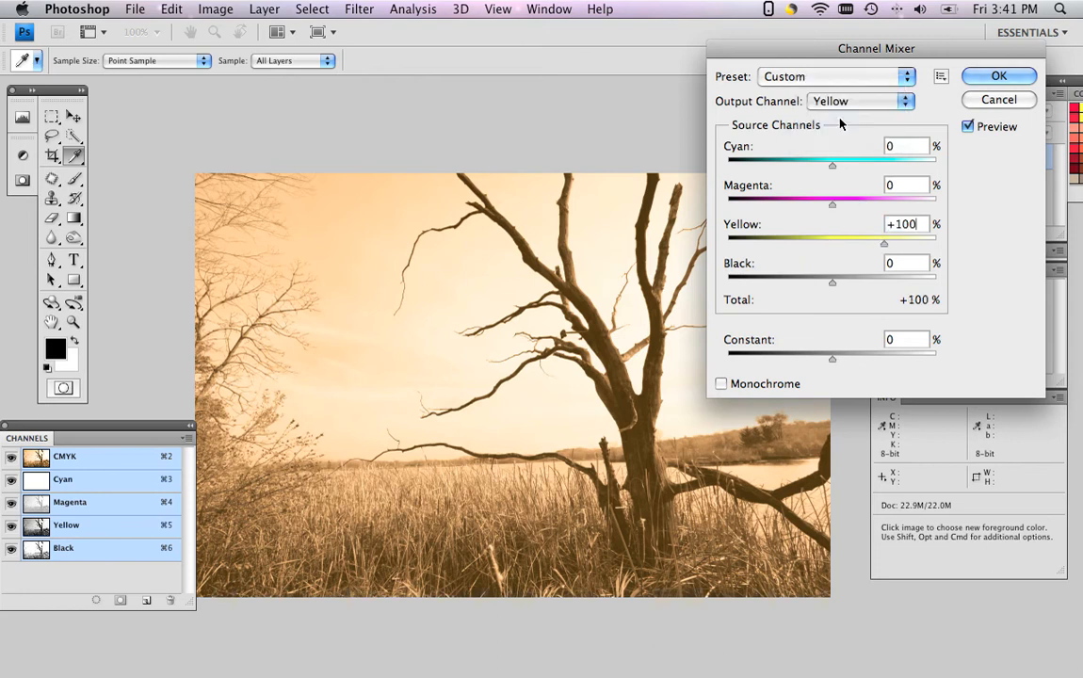
{"action": "mouse_move", "coordinate": [832, 128]}
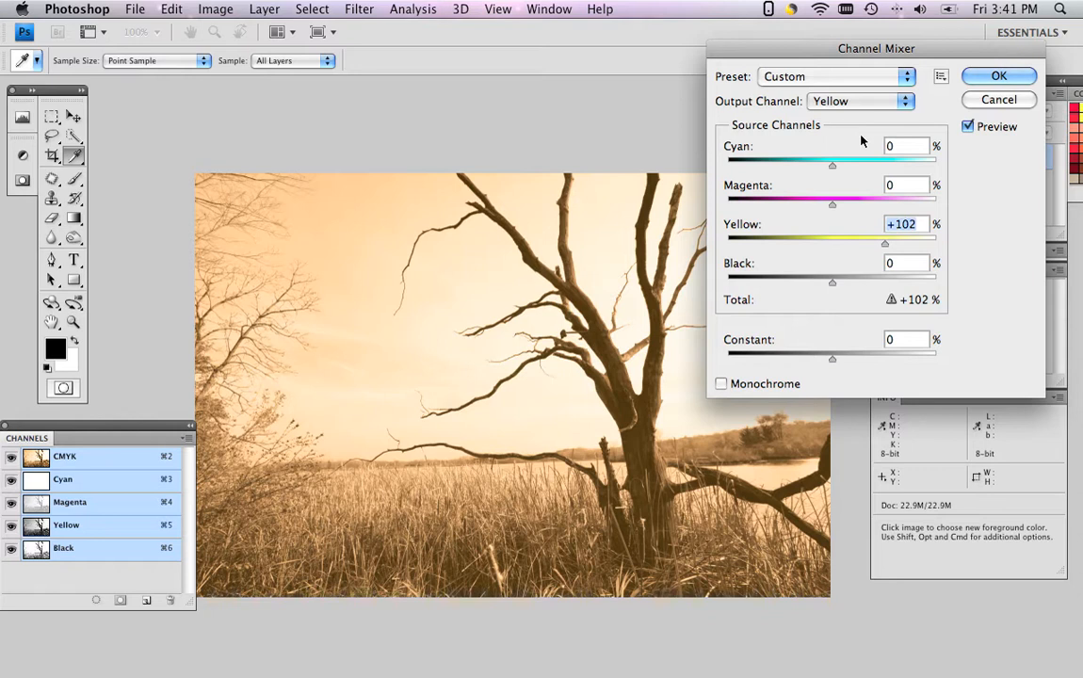
{"action": "mouse_move", "coordinate": [889, 239]}
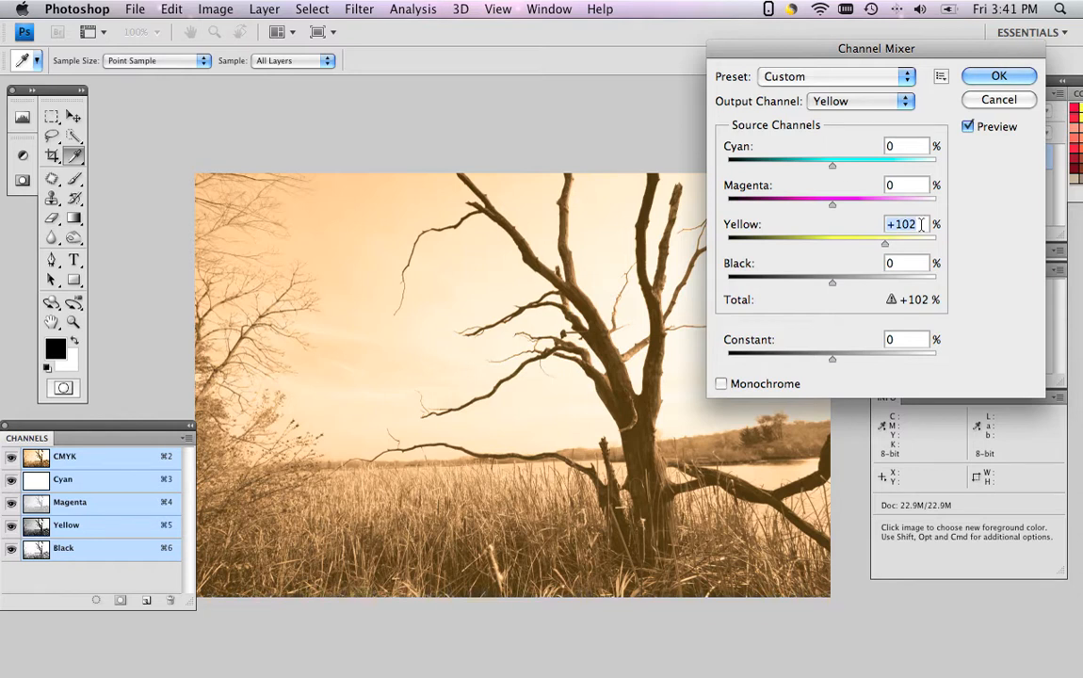
{"action": "mouse_move", "coordinate": [906, 224]}
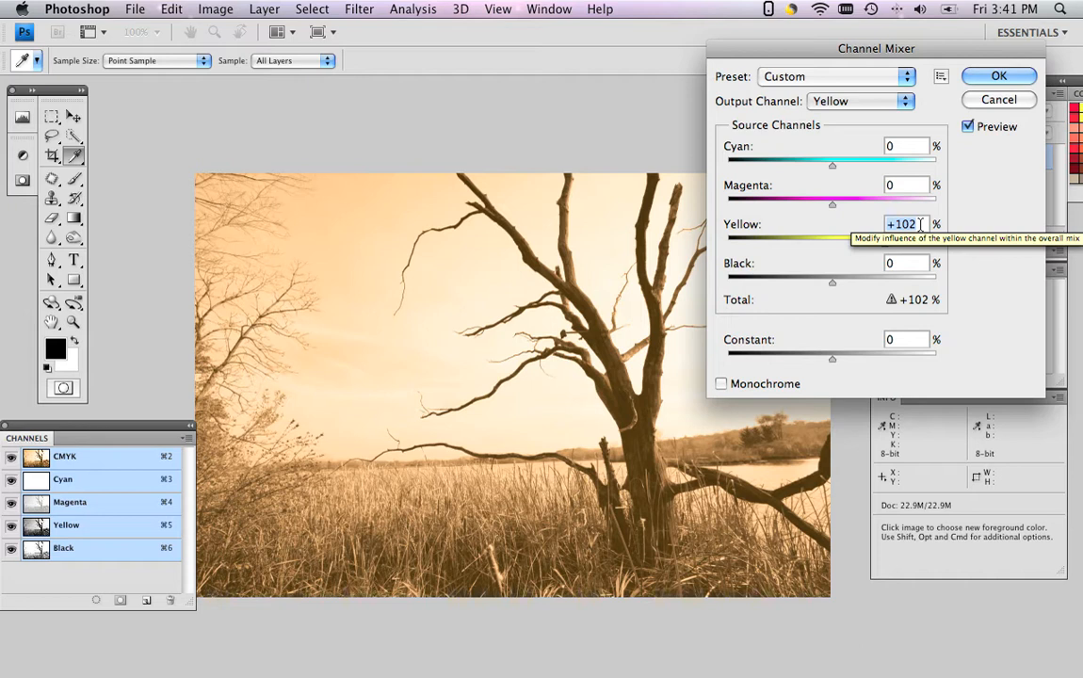
{"action": "type", "text": "70"}
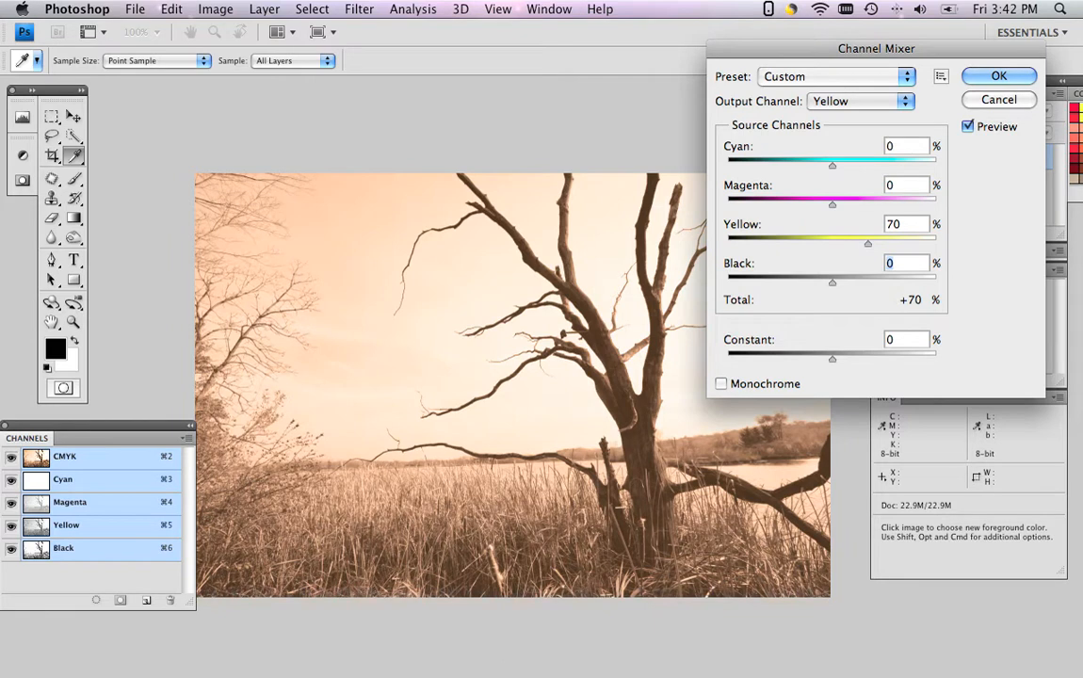
{"action": "mouse_move", "coordinate": [919, 224]}
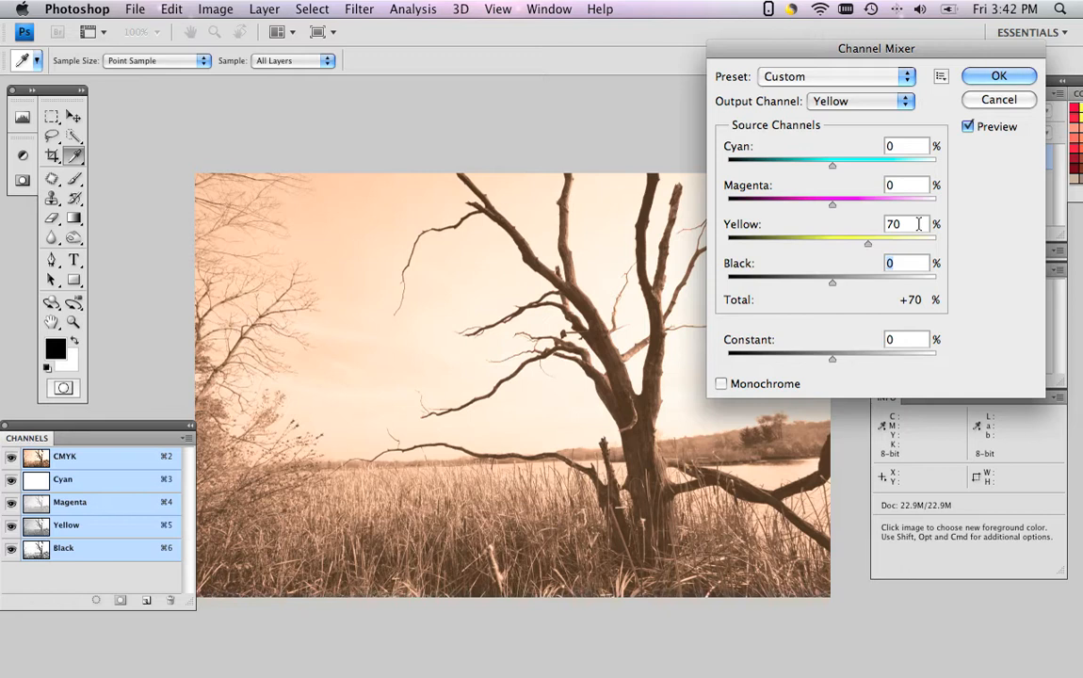
{"action": "type", "text": "+21"}
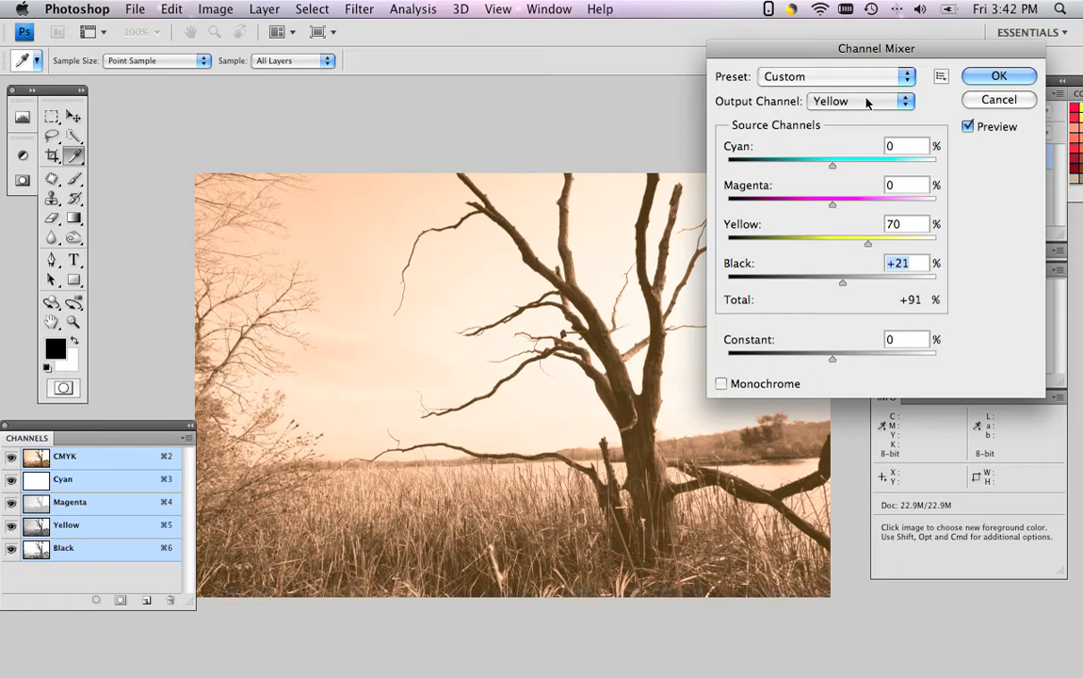
- Set the Black output channel to Magenta 15, Yellow +25 and Black 75 for a warm brown sepia
{"action": "left_click", "coordinate": [858, 101]}
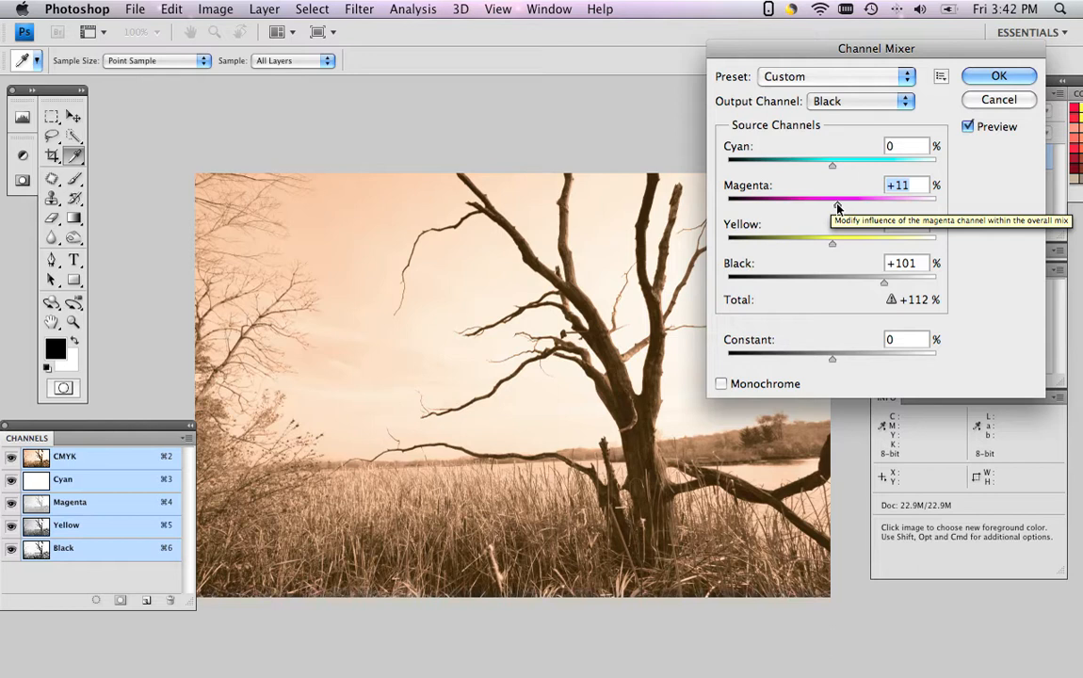
{"action": "left_click_drag", "start_coordinate": [832, 198], "coordinate": [835, 197]}
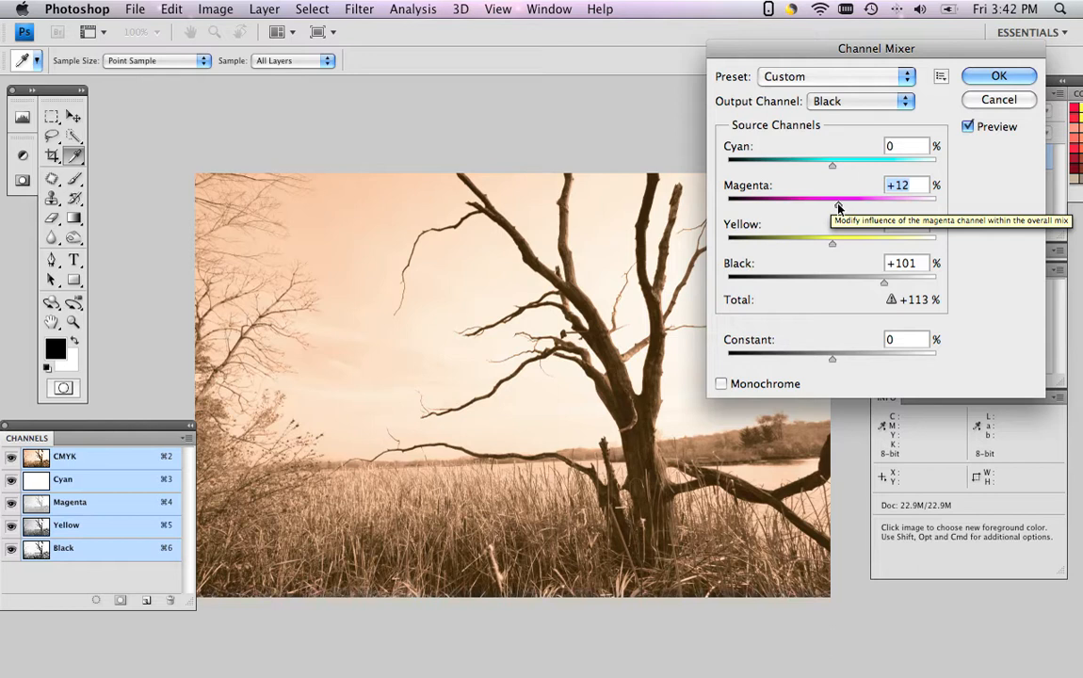
{"action": "left_click_drag", "start_coordinate": [833, 199], "coordinate": [838, 200]}
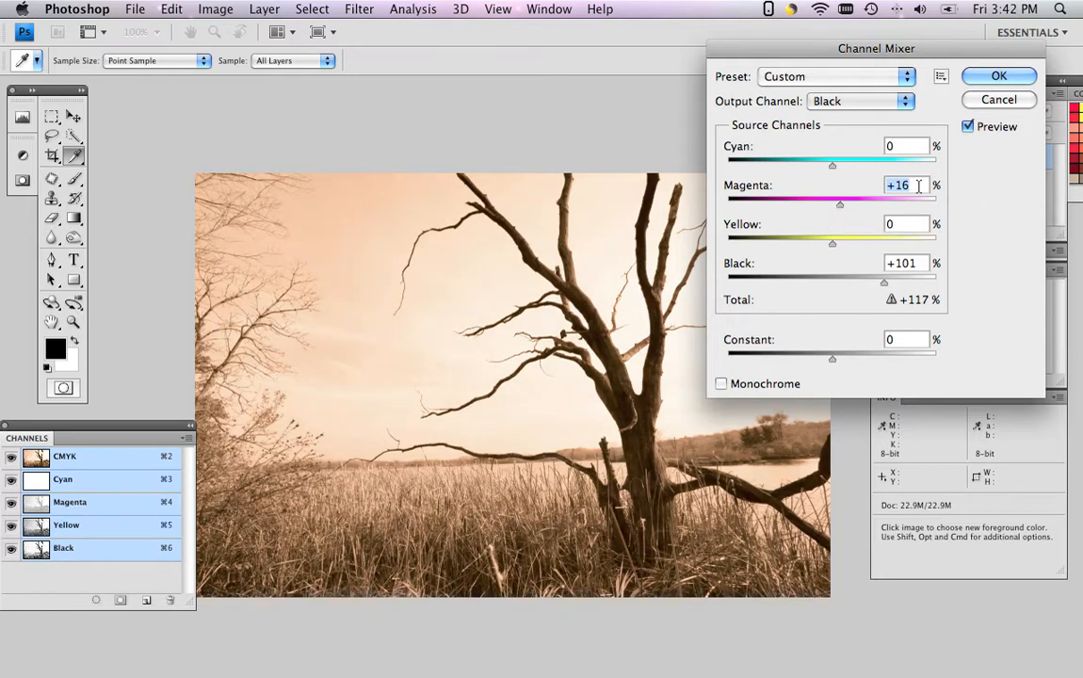
{"action": "type", "text": "15"}
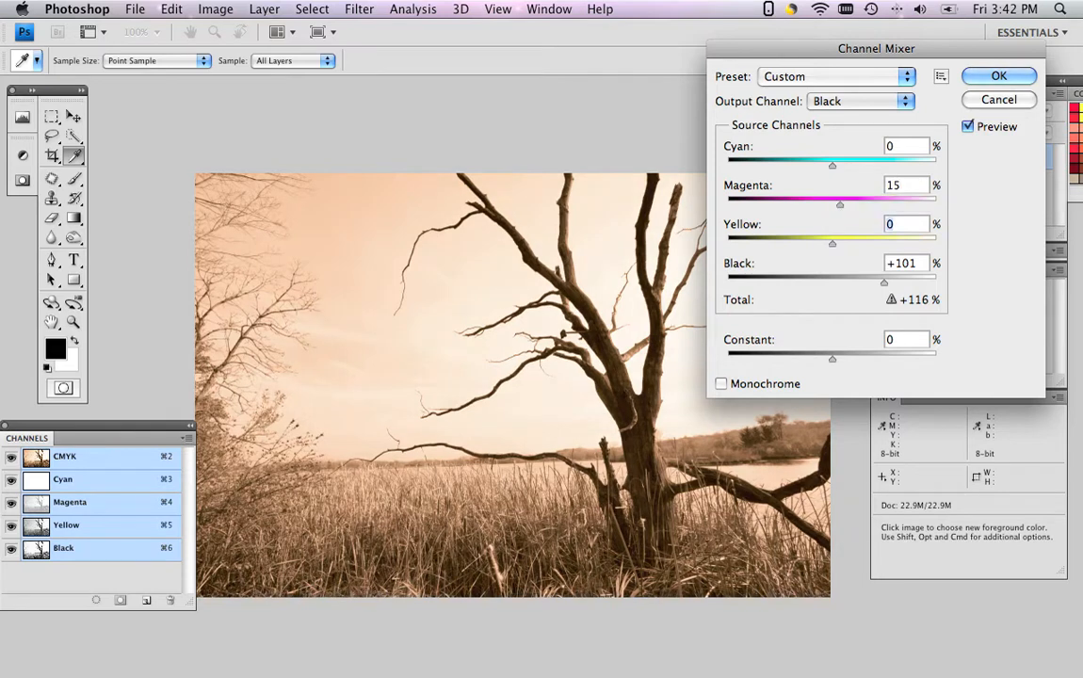
{"action": "mouse_move", "coordinate": [833, 243]}
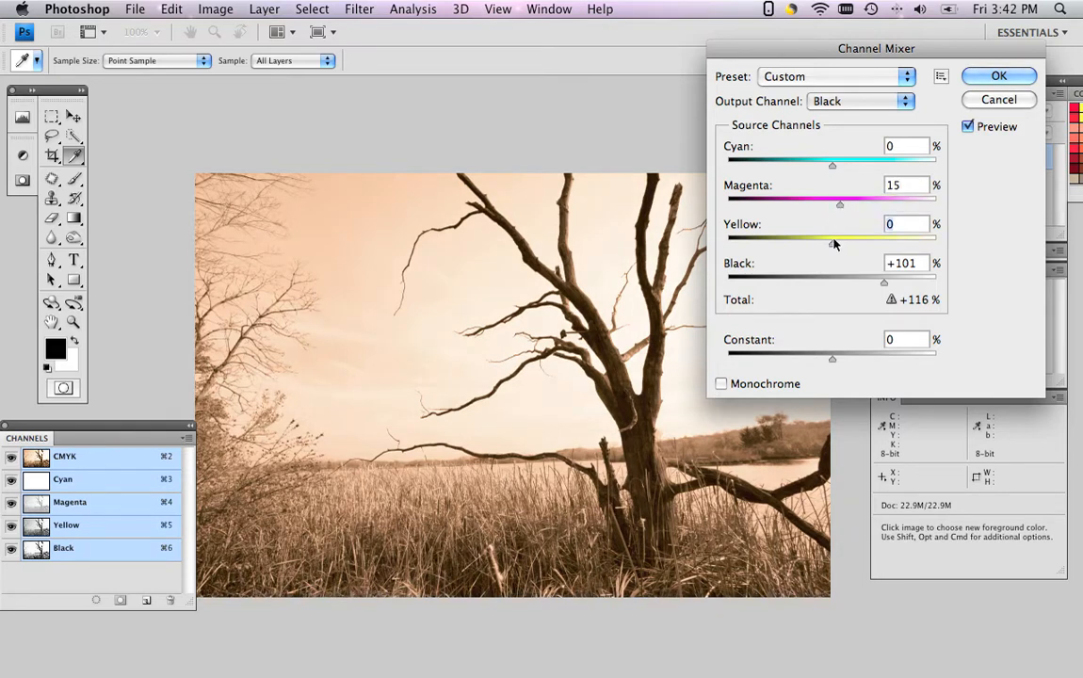
{"action": "left_click_drag", "start_coordinate": [832, 241], "coordinate": [846, 241]}
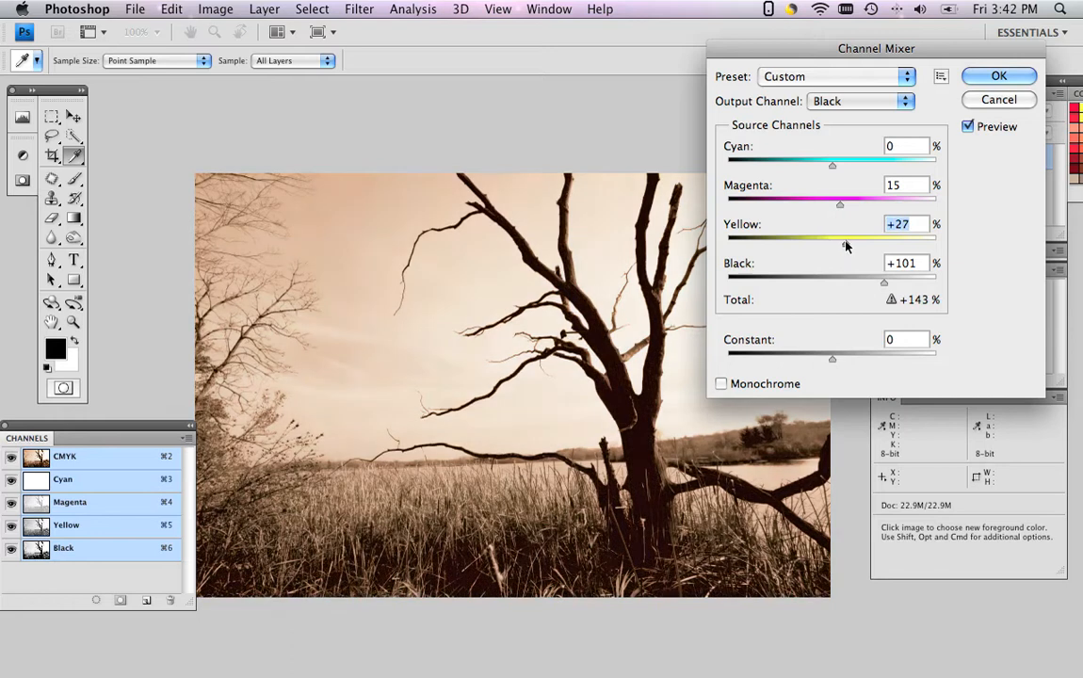
{"action": "left_click_drag", "start_coordinate": [840, 243], "coordinate": [836, 242]}
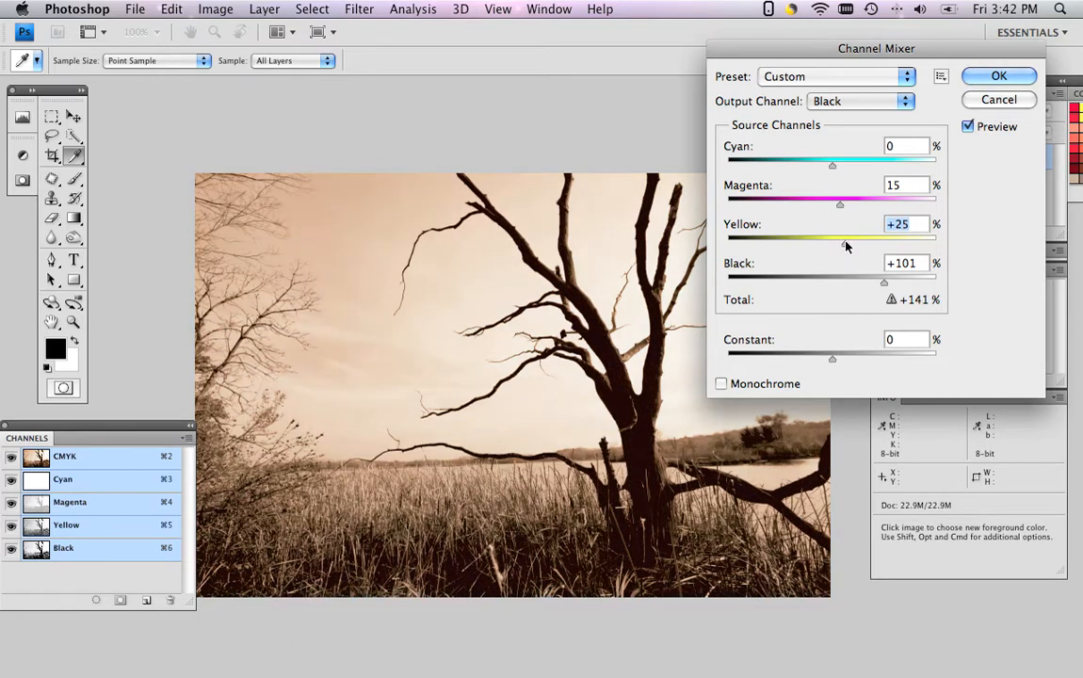
{"action": "mouse_move", "coordinate": [983, 237]}
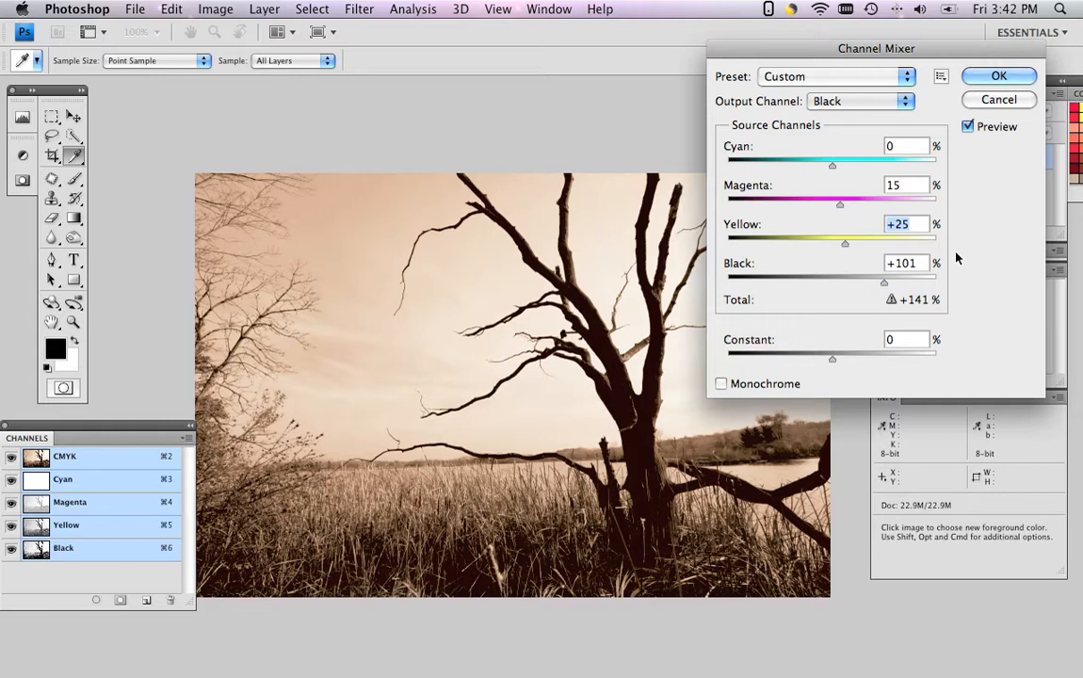
{"action": "mouse_move", "coordinate": [885, 290]}
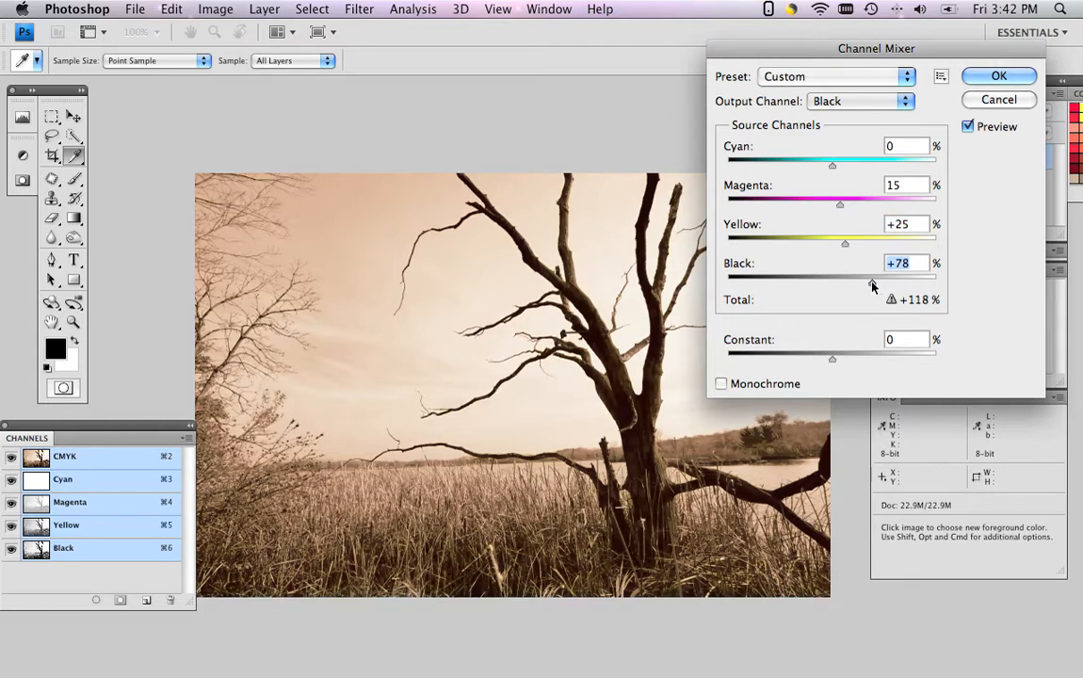
{"action": "left_click_drag", "start_coordinate": [870, 277], "coordinate": [866, 276]}
{"action": "type", "text": "75"}
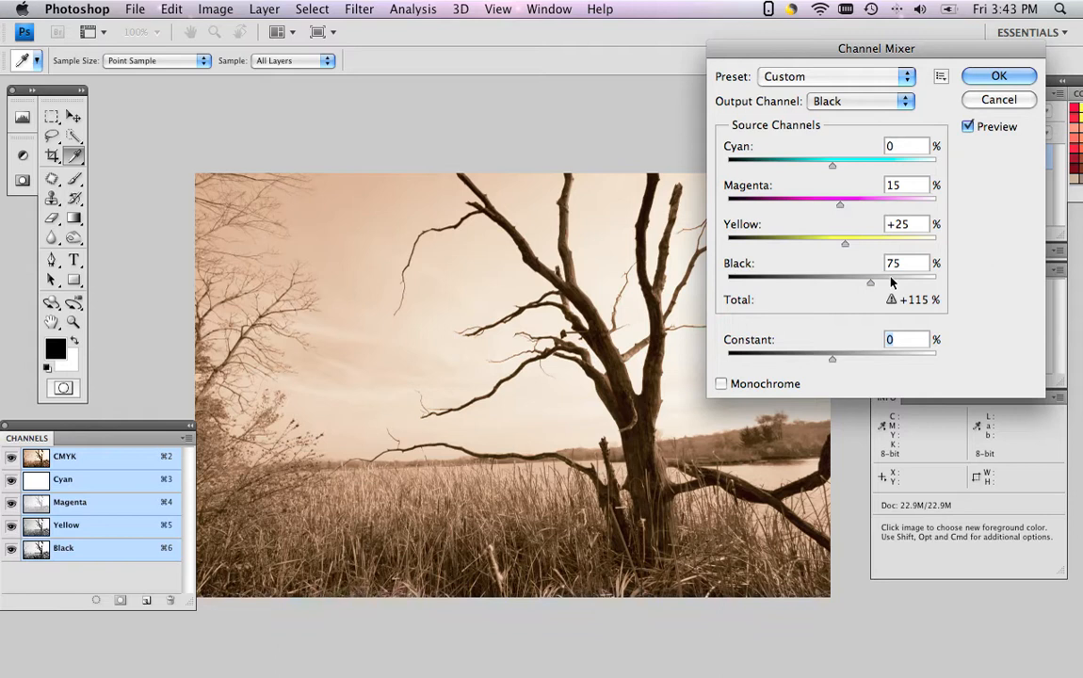
{"action": "mouse_move", "coordinate": [990, 219]}
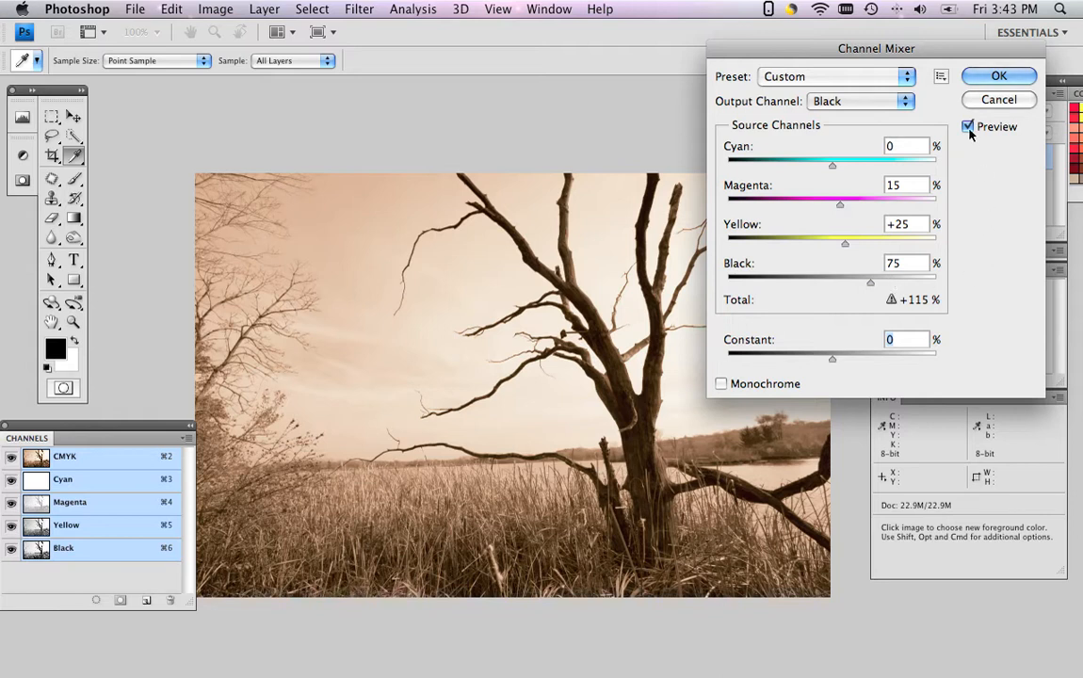
{"action": "mouse_move", "coordinate": [968, 128]}
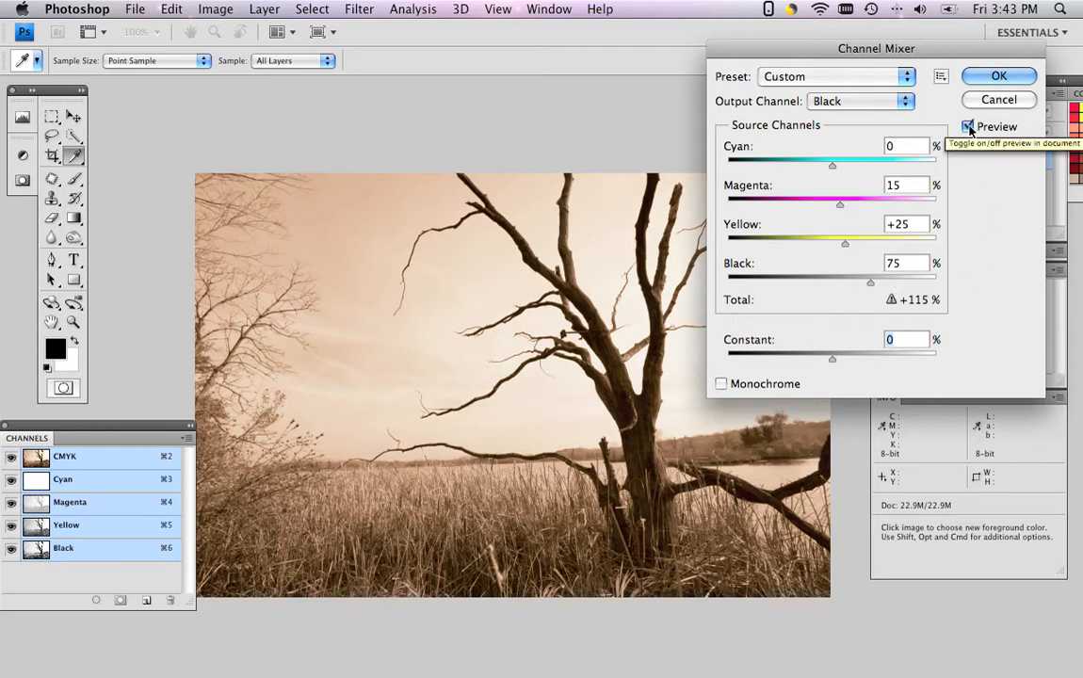
- Toggle Preview to compare with the original, then apply the Channel Mixer with OK
{"action": "left_click", "coordinate": [968, 126]}
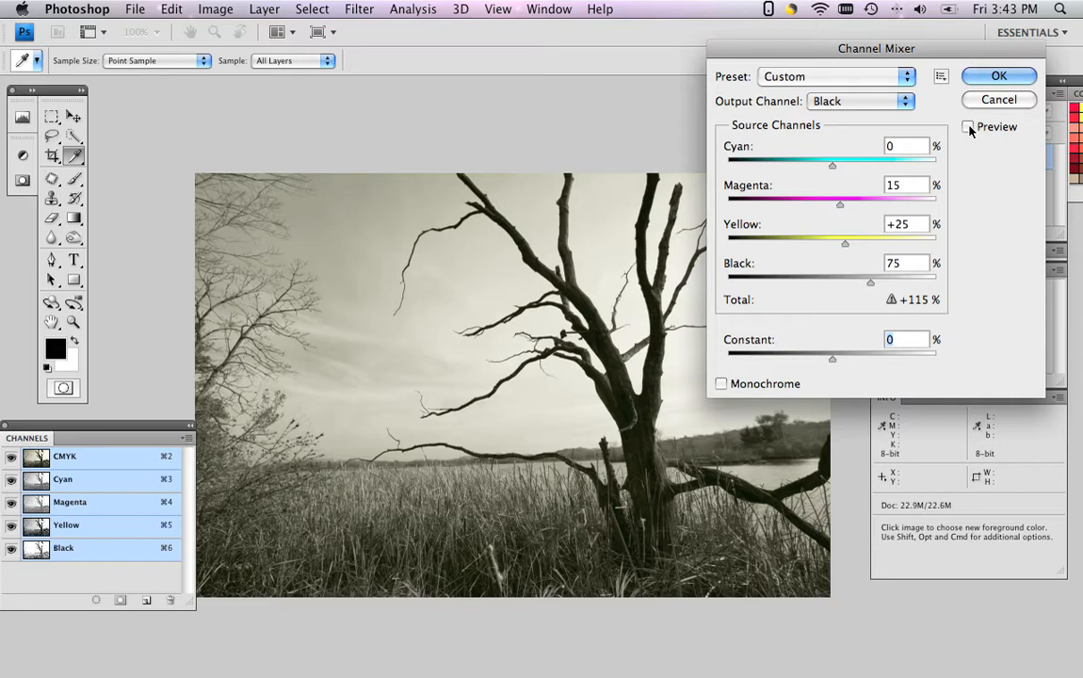
{"action": "left_click", "coordinate": [968, 126]}
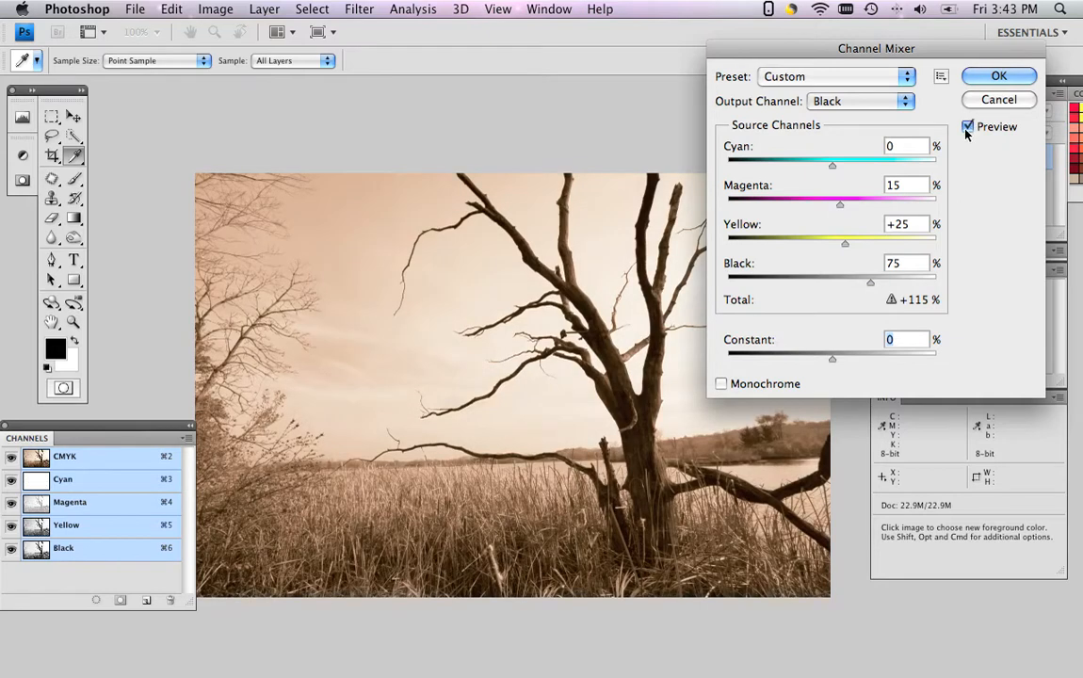
{"action": "left_click", "coordinate": [998, 76]}
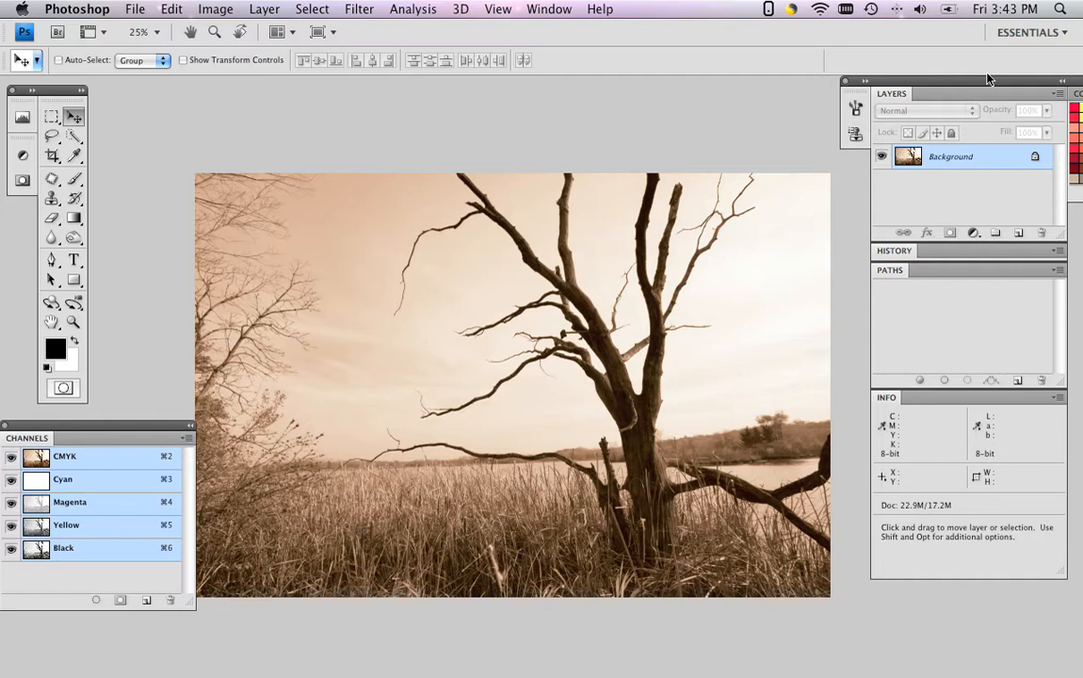
{"action": "mouse_move", "coordinate": [960, 79]}
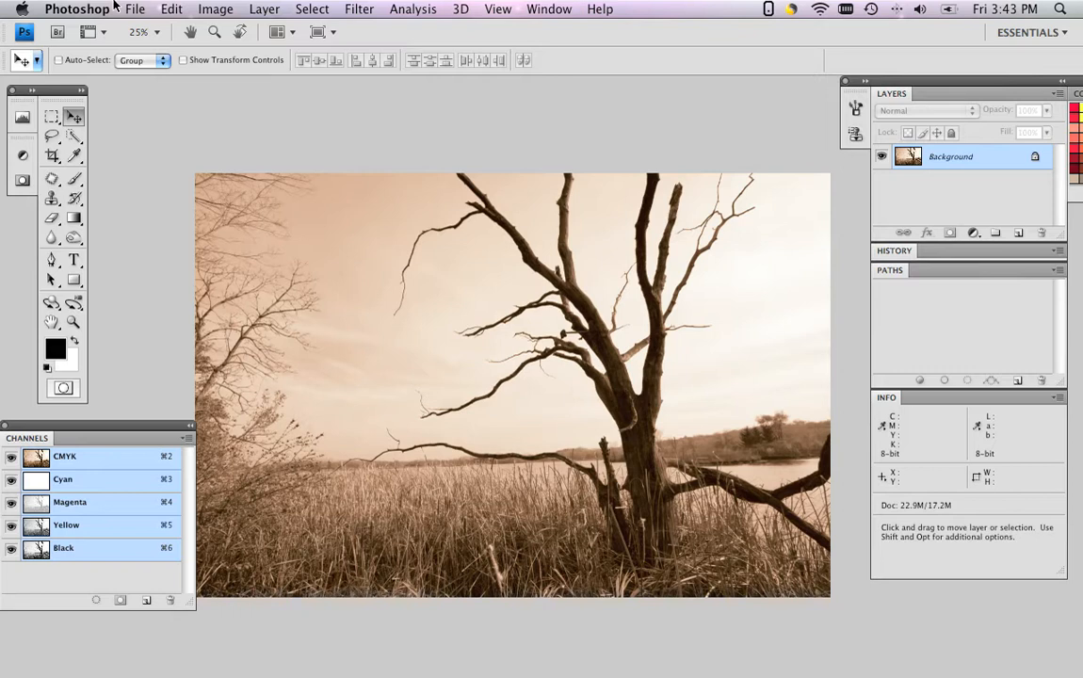
- Bring up the File menu over the finished sepia photo
{"action": "left_click", "coordinate": [136, 8]}
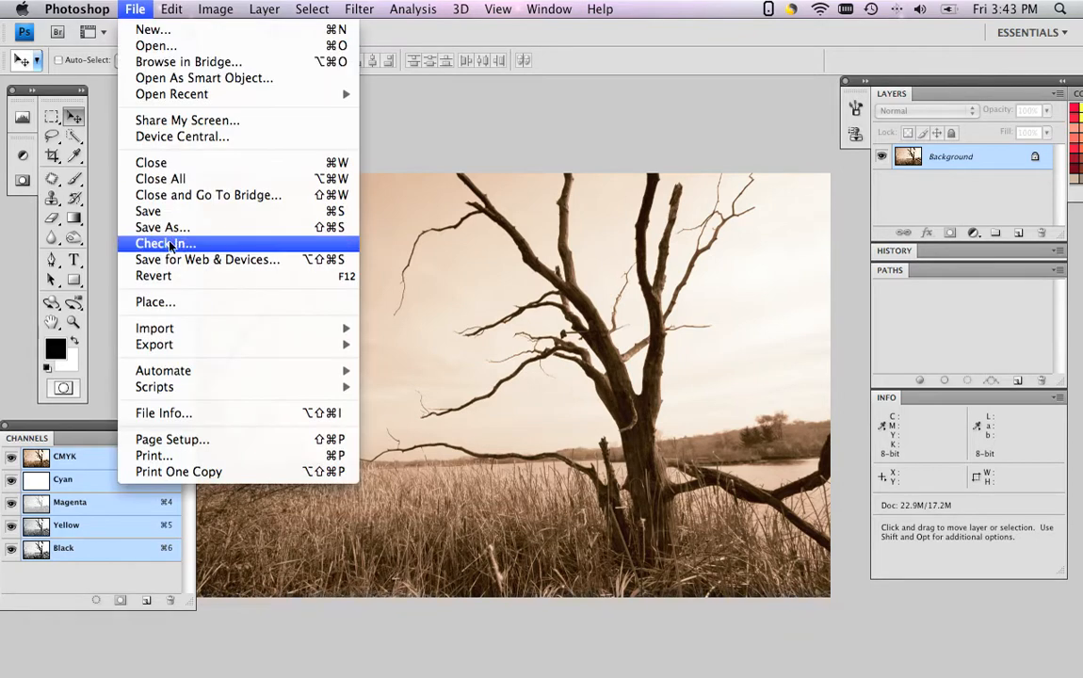
- Save the photo as Sepiatone.tif on the Desktop, accepting TIFF options with no compression
{"action": "left_click", "coordinate": [162, 226]}
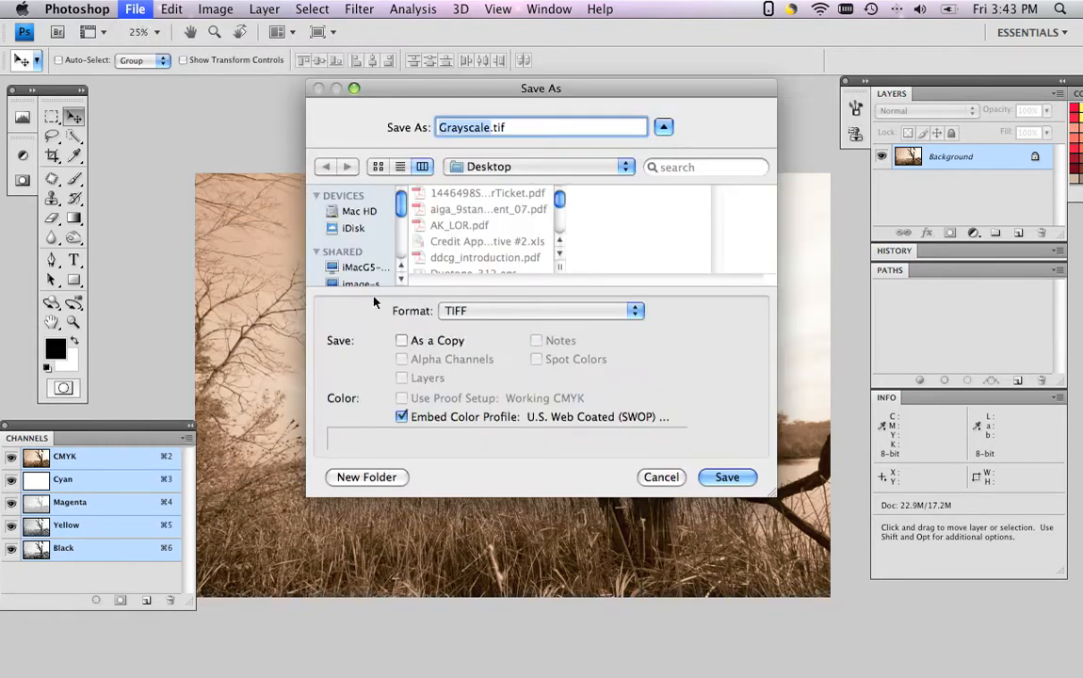
{"action": "mouse_move", "coordinate": [463, 284]}
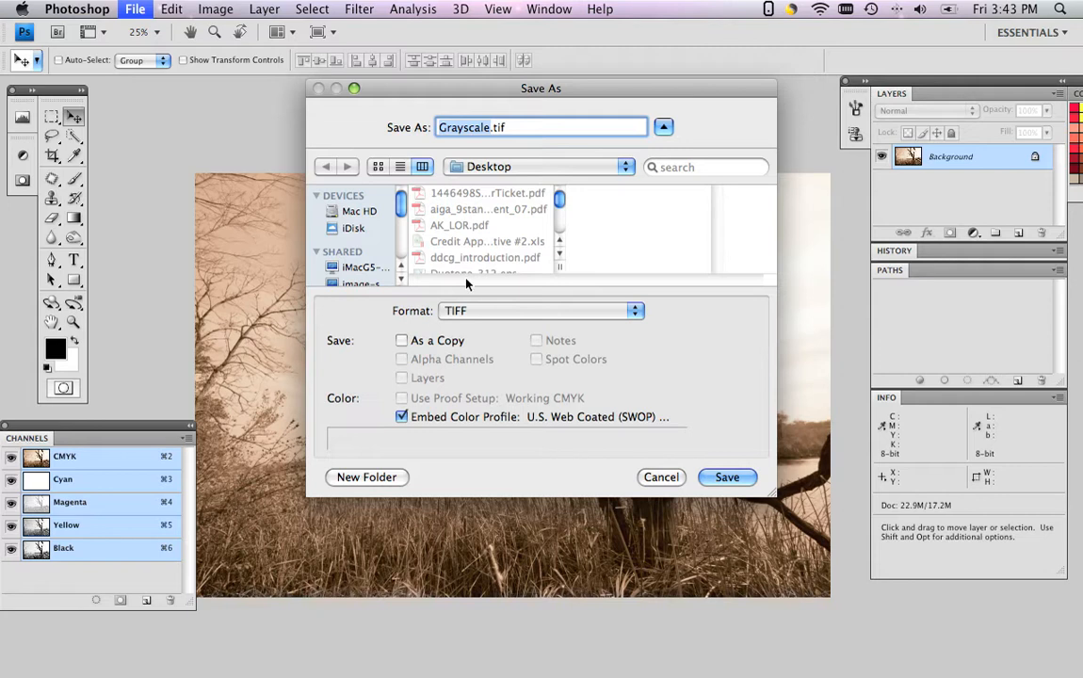
{"action": "left_click_drag", "start_coordinate": [540, 88], "coordinate": [962, 213]}
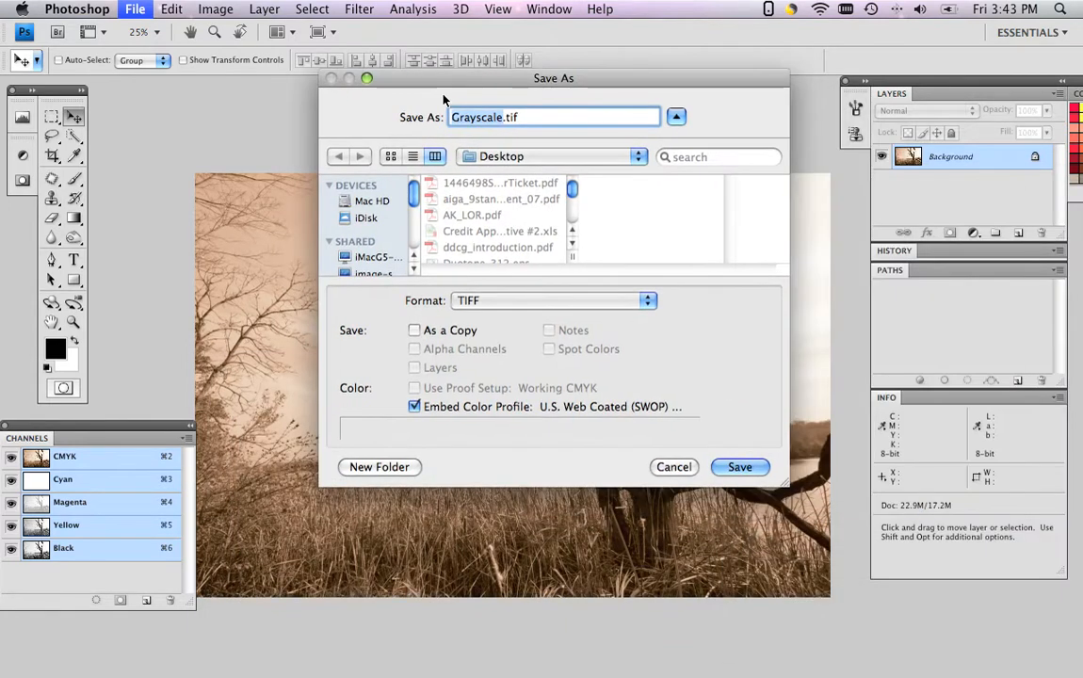
{"action": "type", "text": "Sepia.tif"}
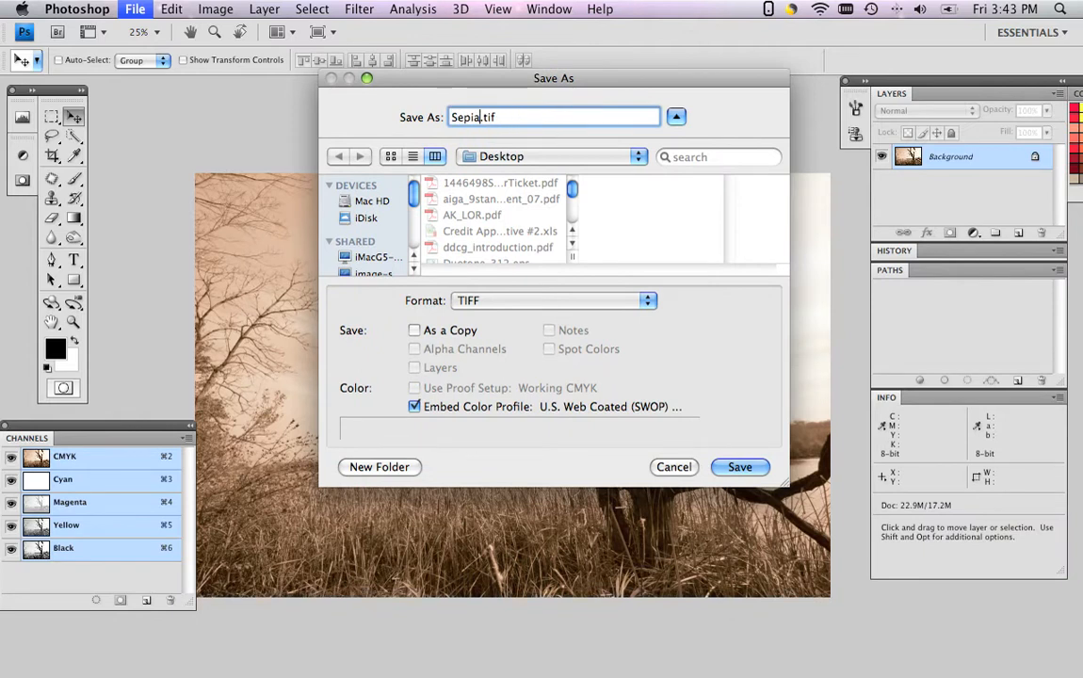
{"action": "type", "text": "tine"}
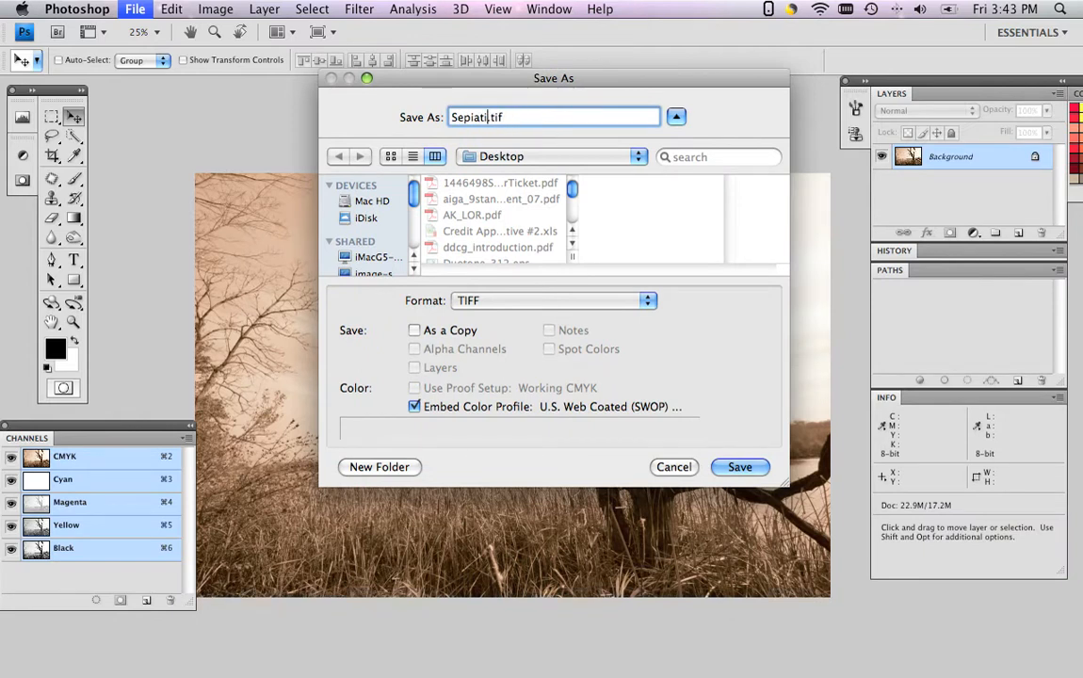
{"action": "type", "text": "tone"}
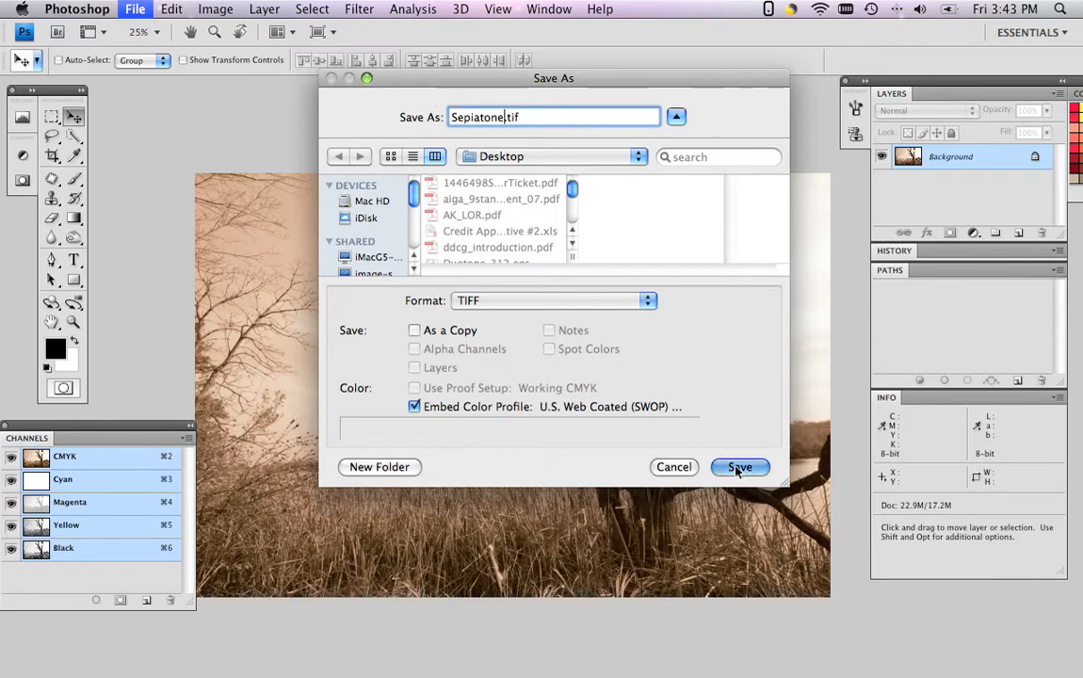
{"action": "left_click", "coordinate": [738, 467]}
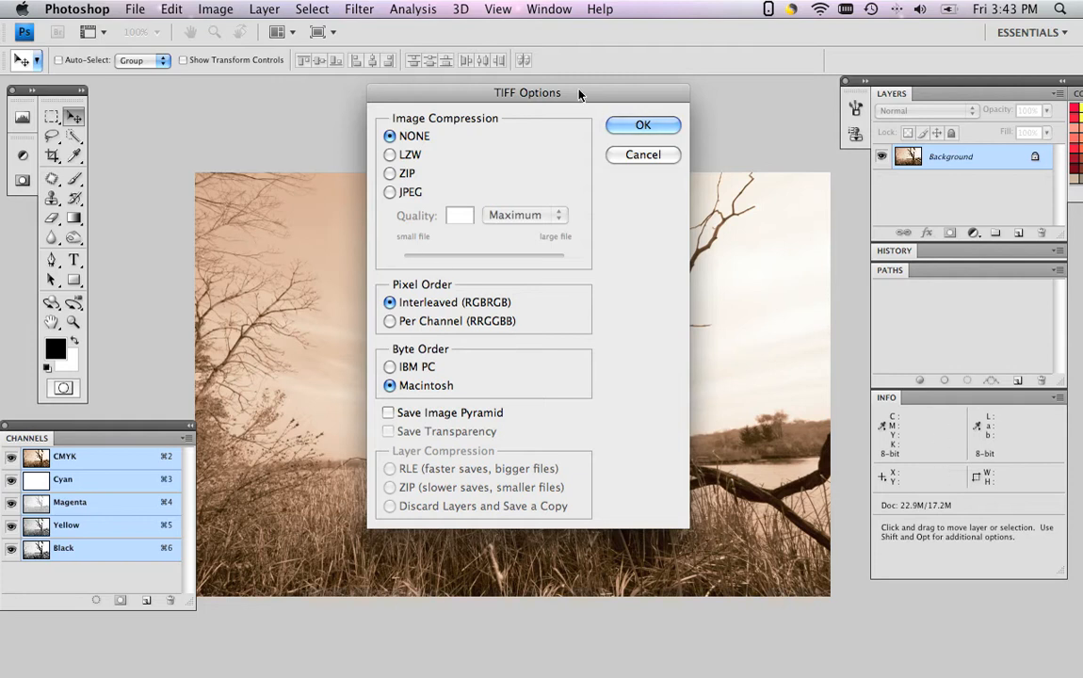
{"action": "left_click", "coordinate": [644, 124]}
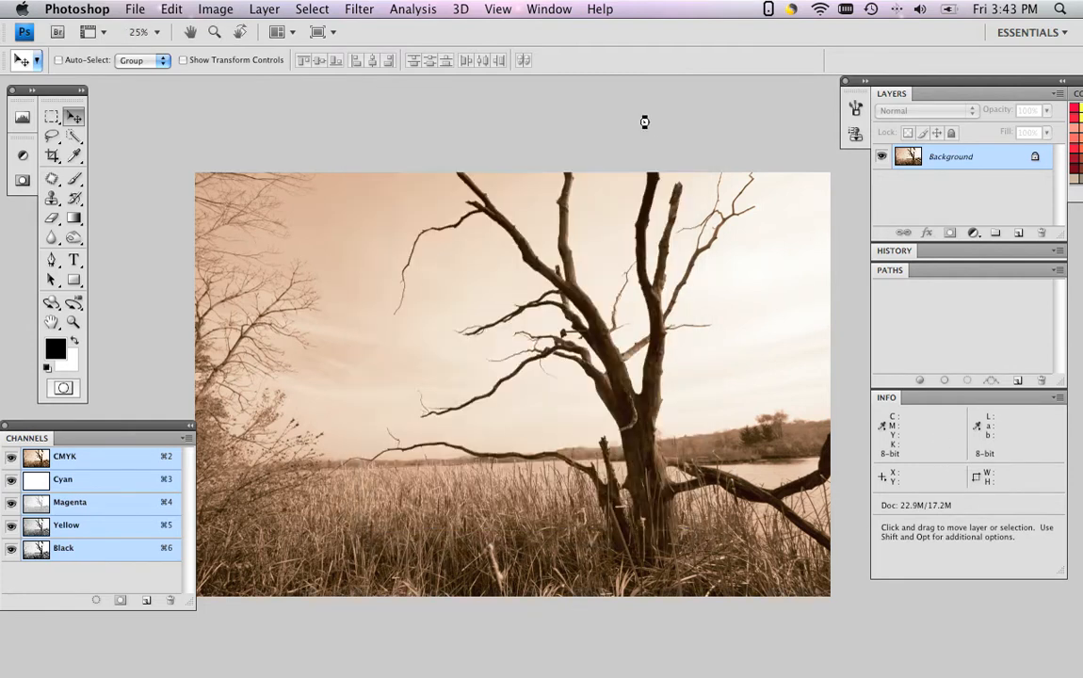